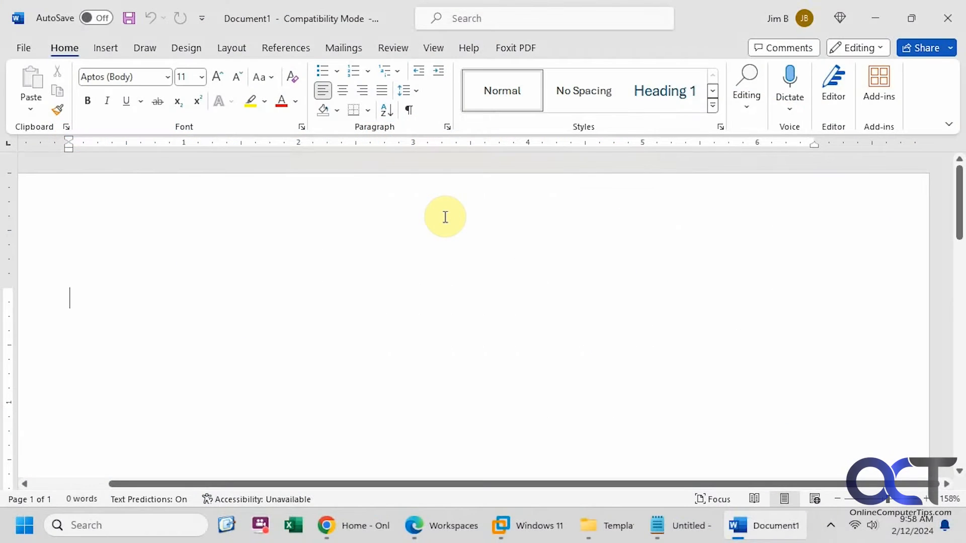
mouse_move(419, 241)
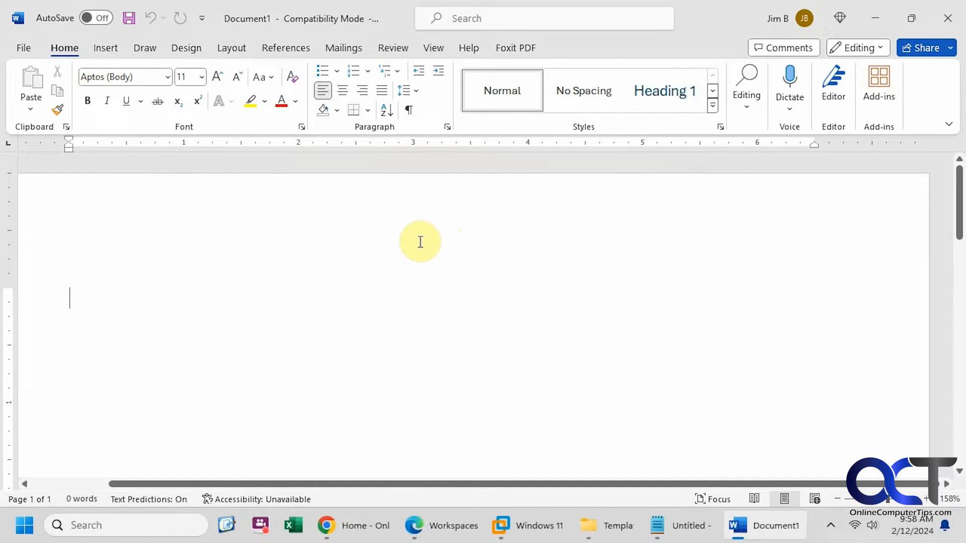
mouse_move(357, 270)
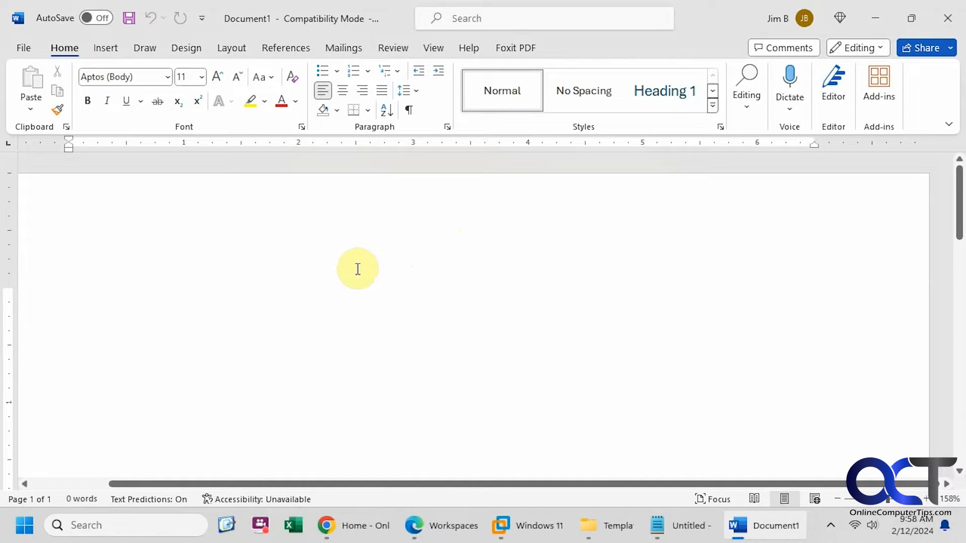
mouse_move(368, 248)
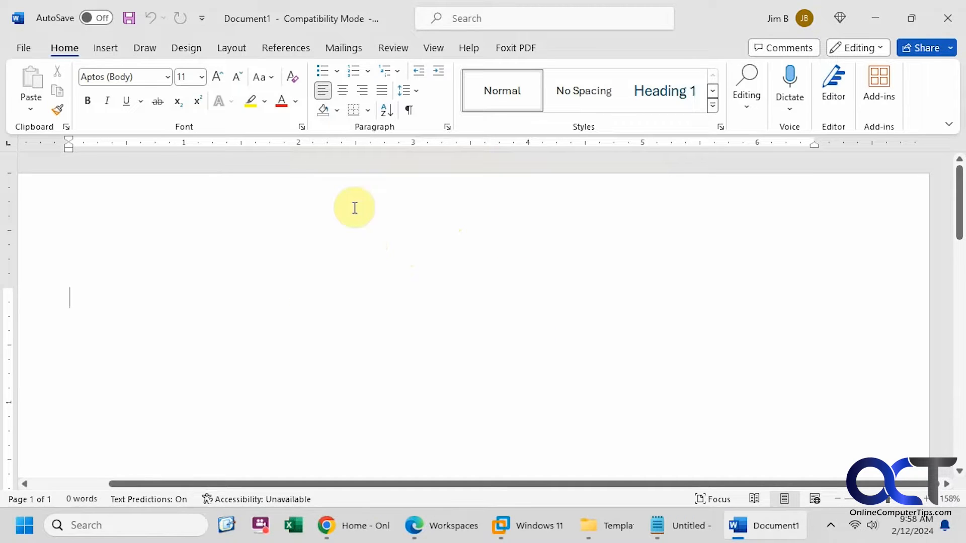
mouse_move(307, 231)
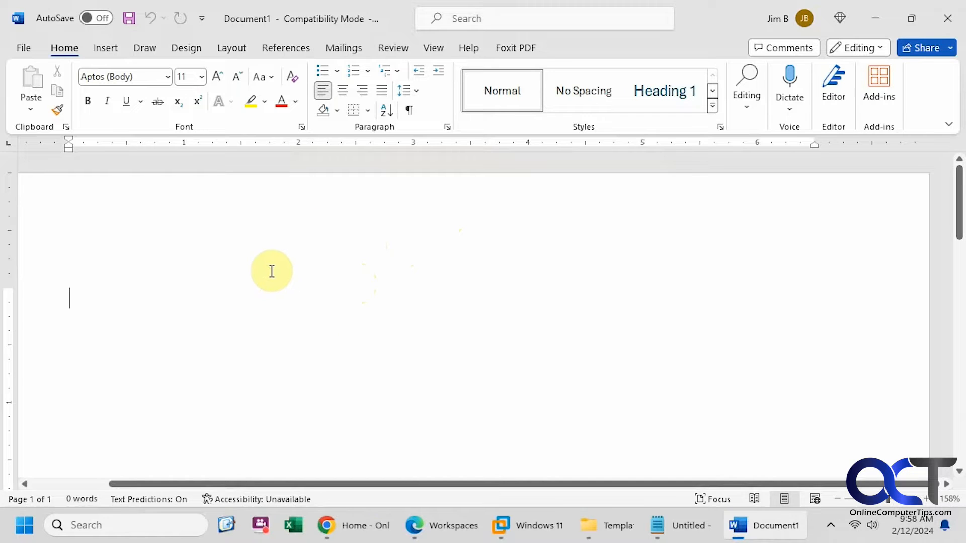
mouse_move(214, 270)
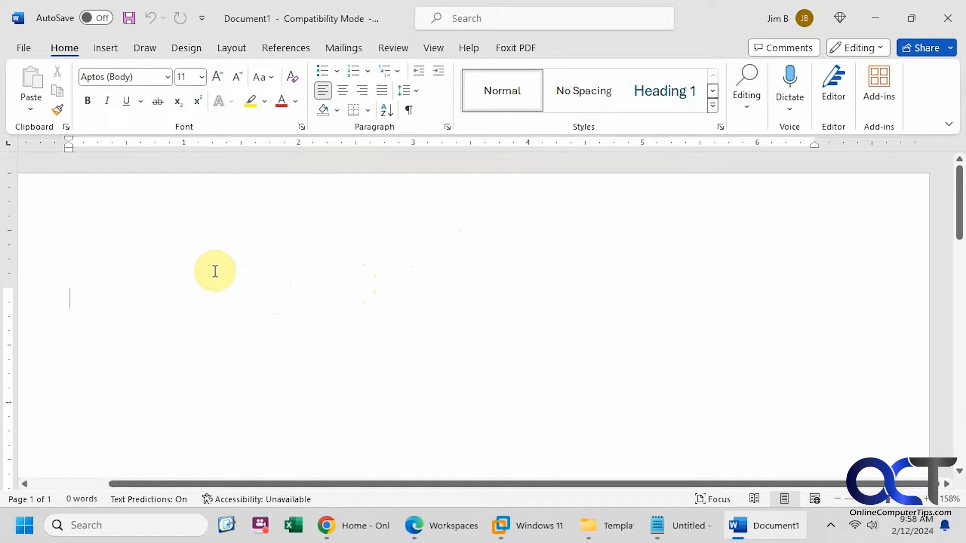
mouse_move(255, 271)
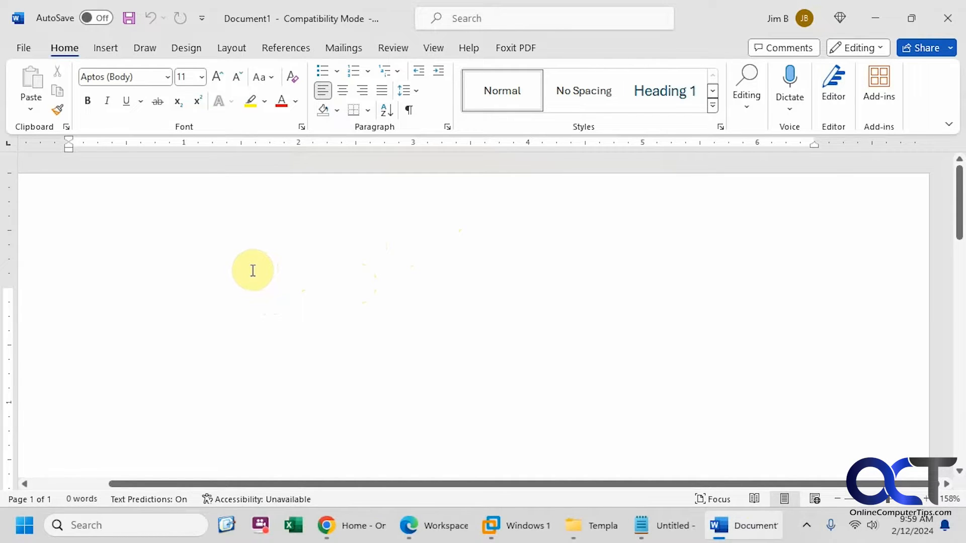
mouse_move(323, 266)
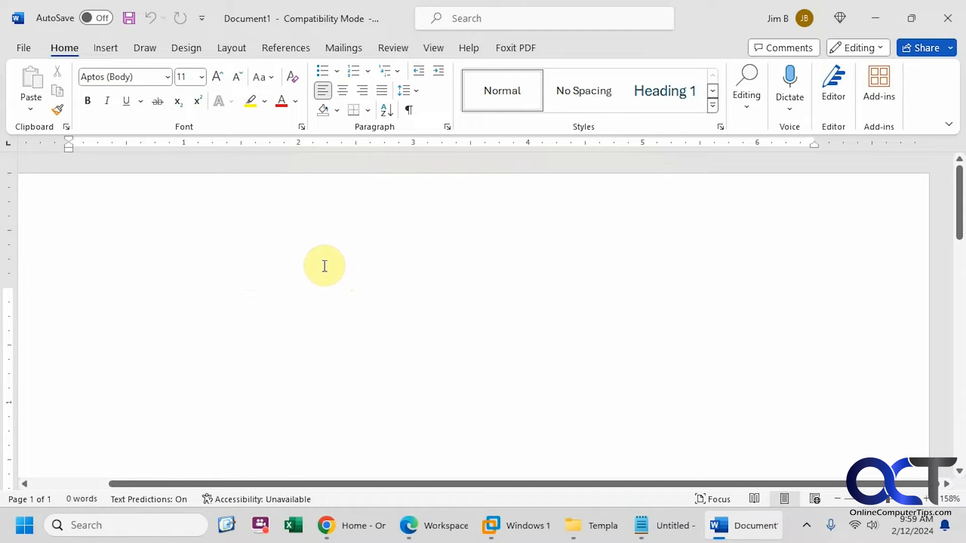
mouse_move(342, 281)
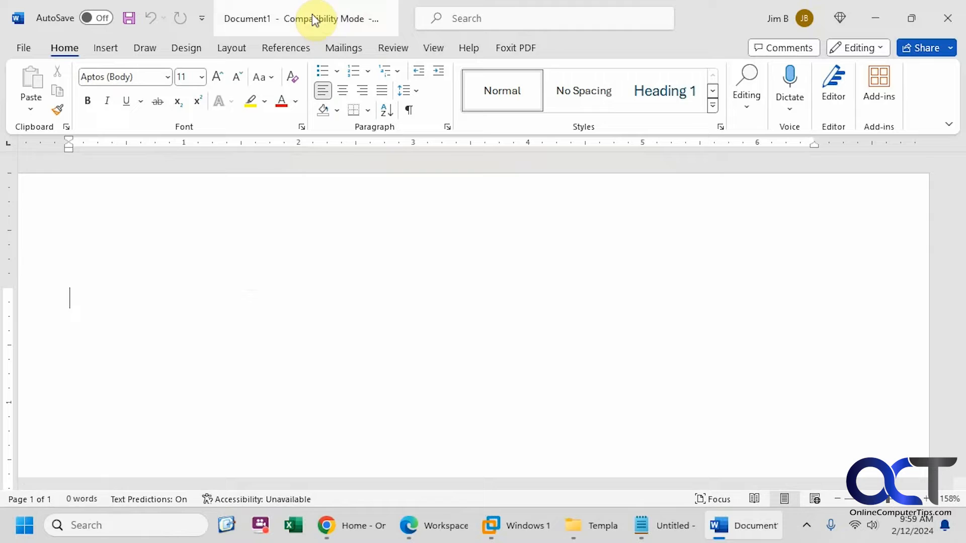
mouse_move(325, 20)
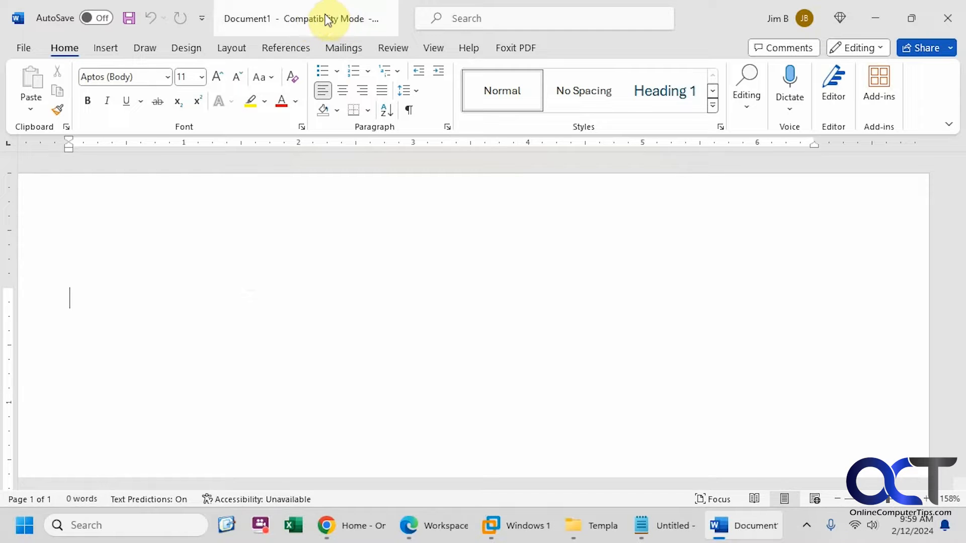
mouse_move(349, 227)
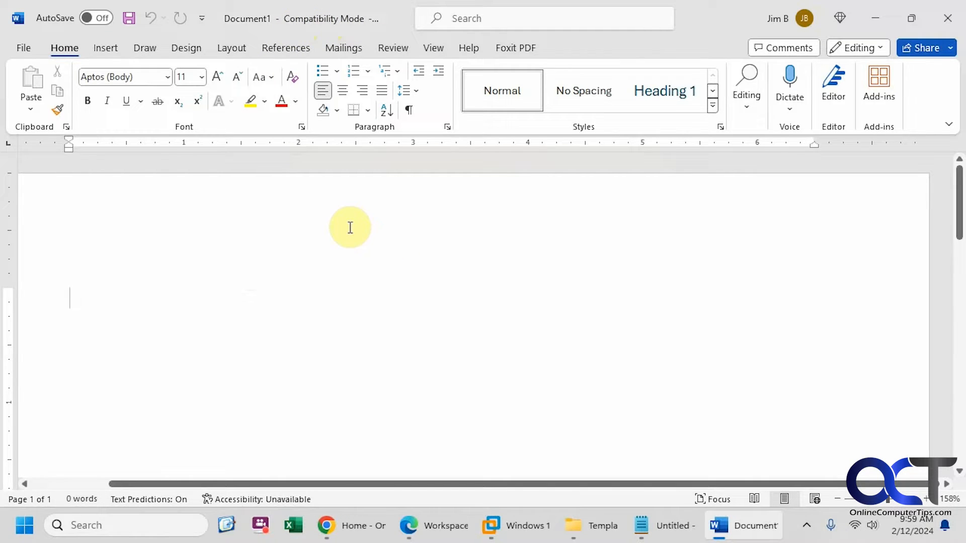
Write 'test' and save as test1.docx, accepting the upgrade to the newest format
type("t")
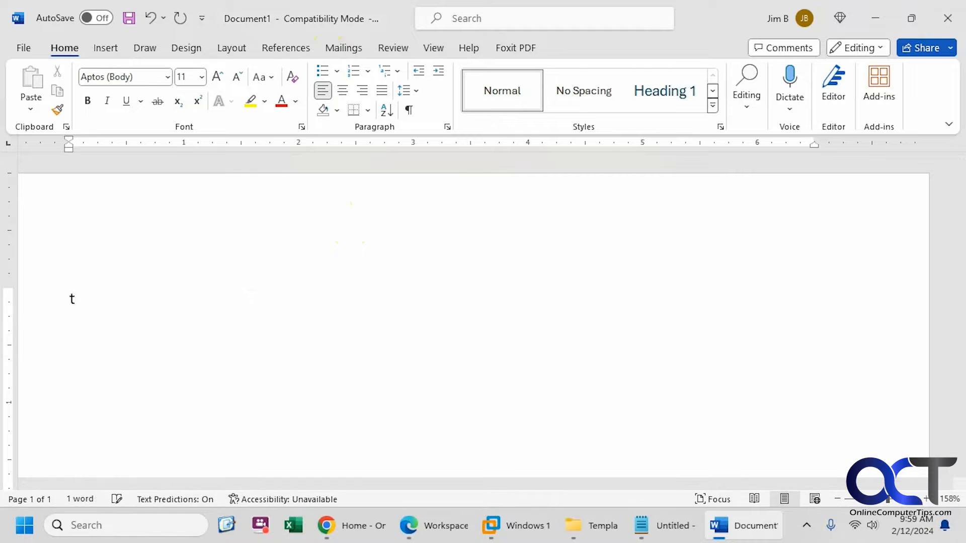
type("est")
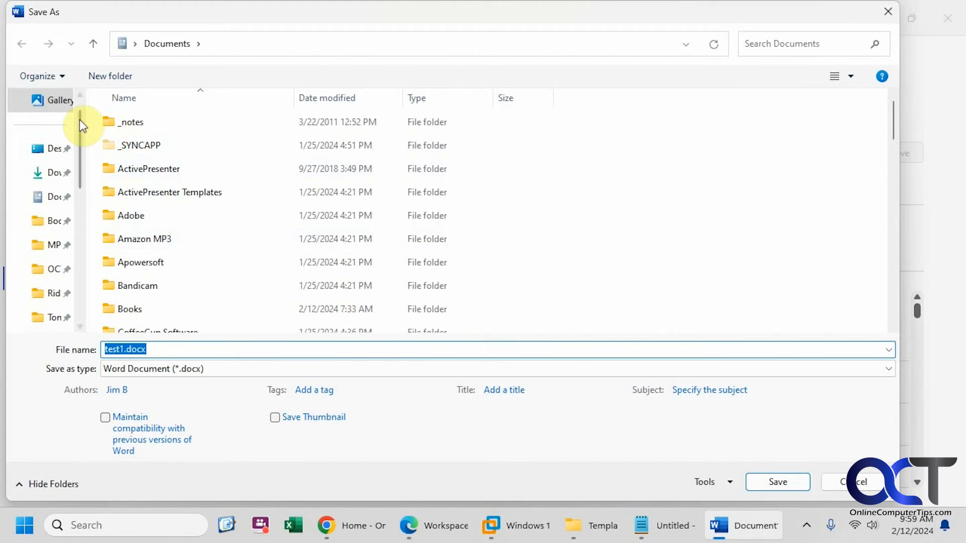
left_click(776, 482)
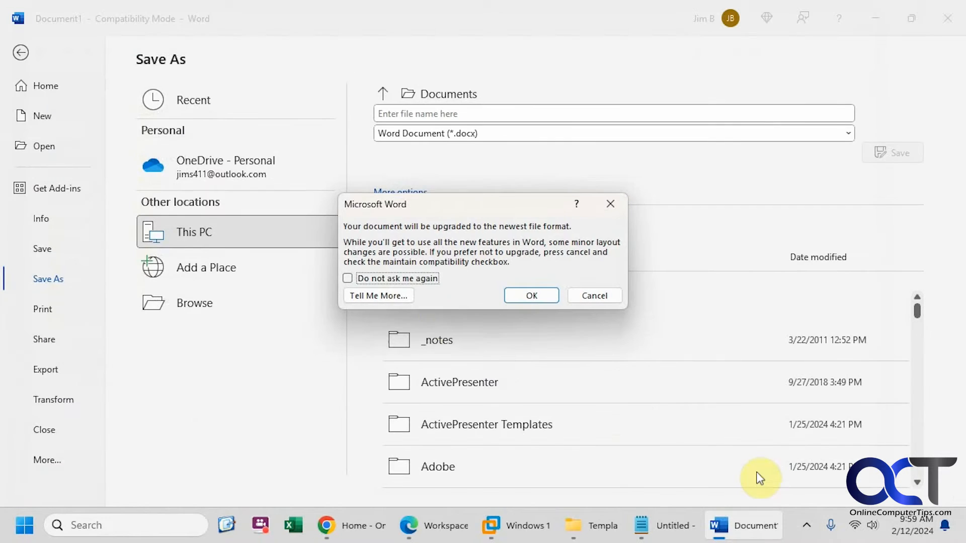
mouse_move(455, 255)
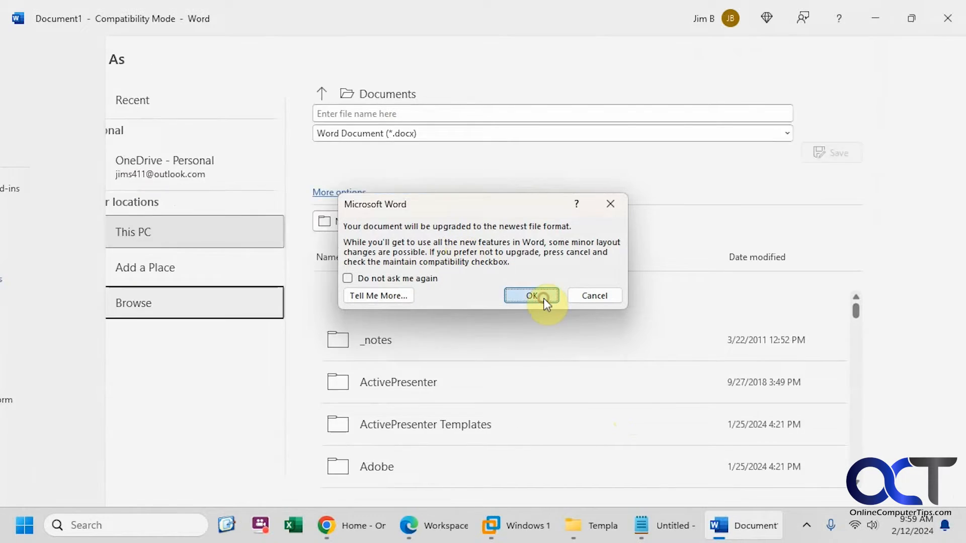
left_click(531, 296)
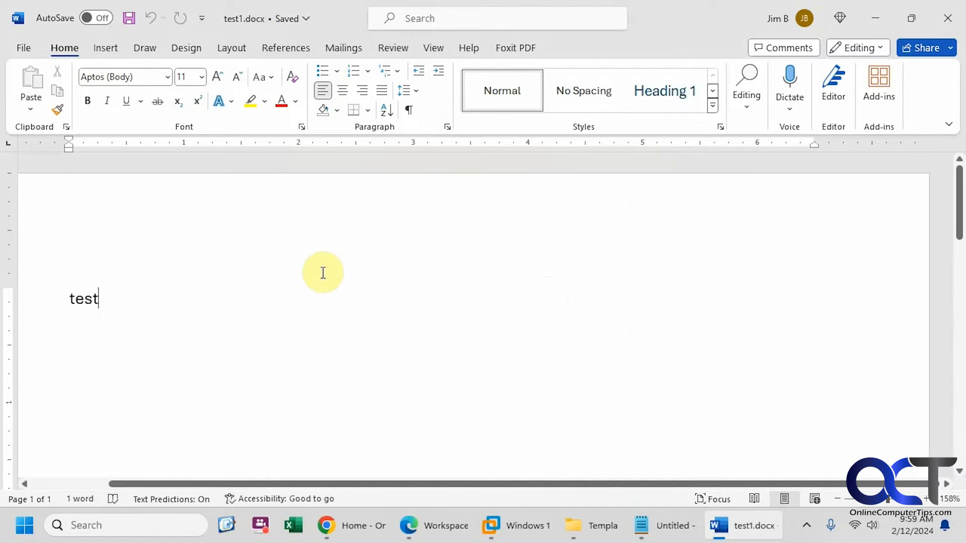
mouse_move(290, 302)
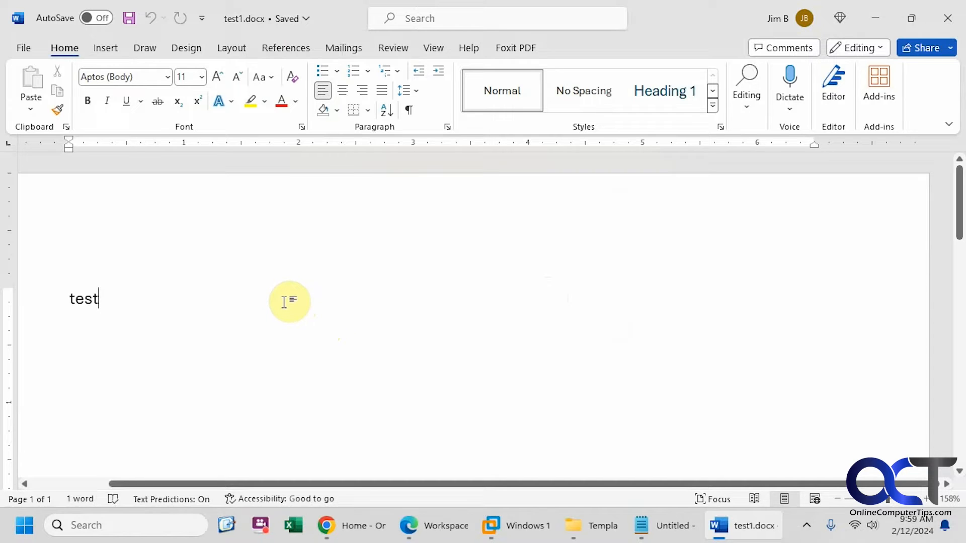
mouse_move(590, 456)
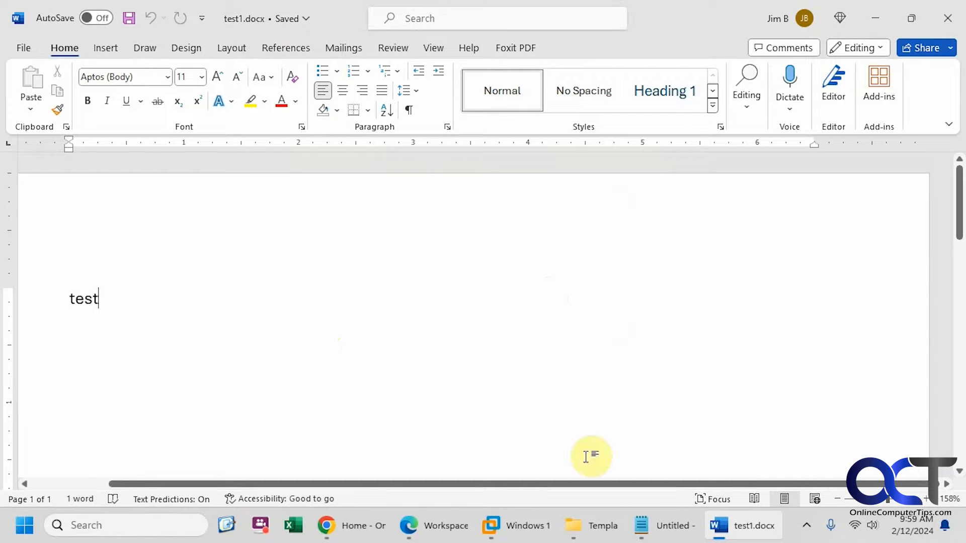
Bring up the File Explorer window showing the Microsoft Templates folder with Normal.dotm
left_click(590, 525)
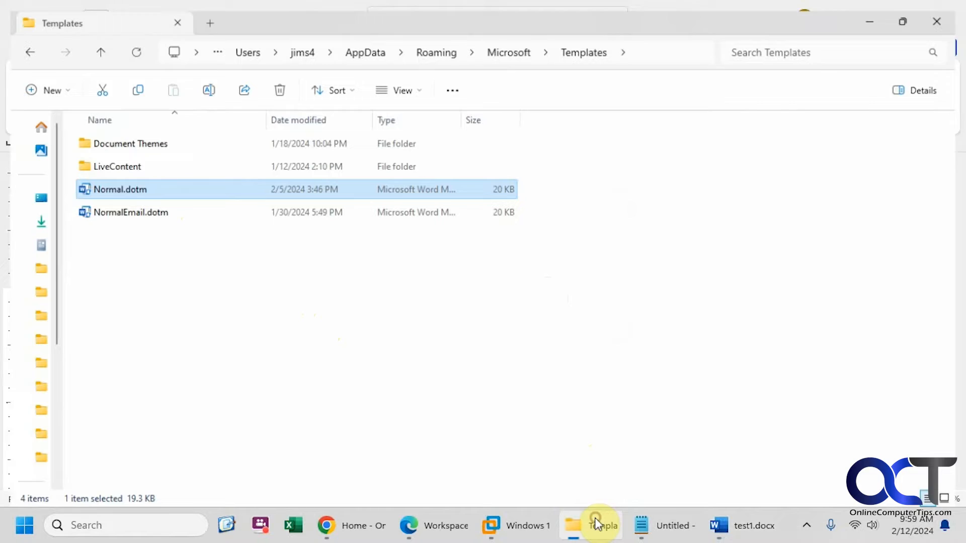
mouse_move(154, 195)
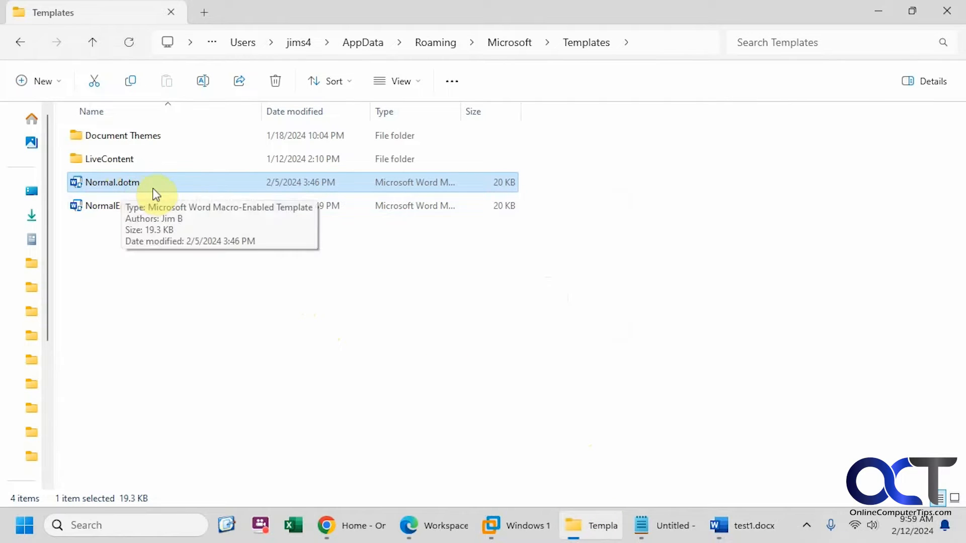
mouse_move(213, 316)
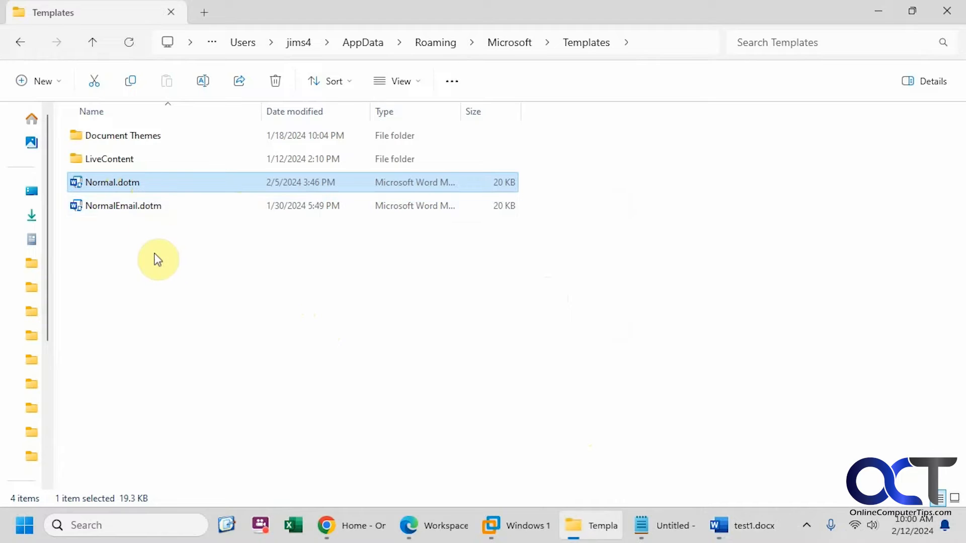
mouse_move(259, 166)
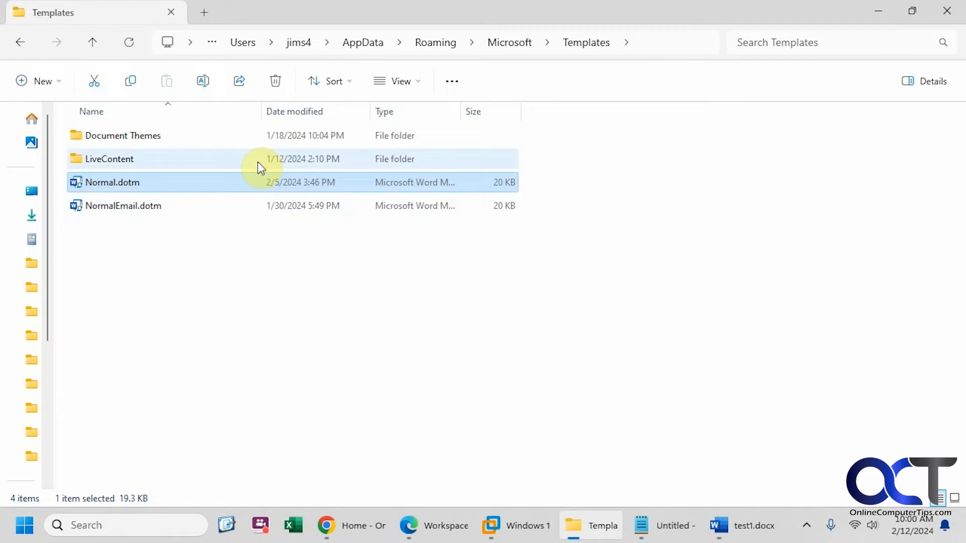
mouse_move(302, 59)
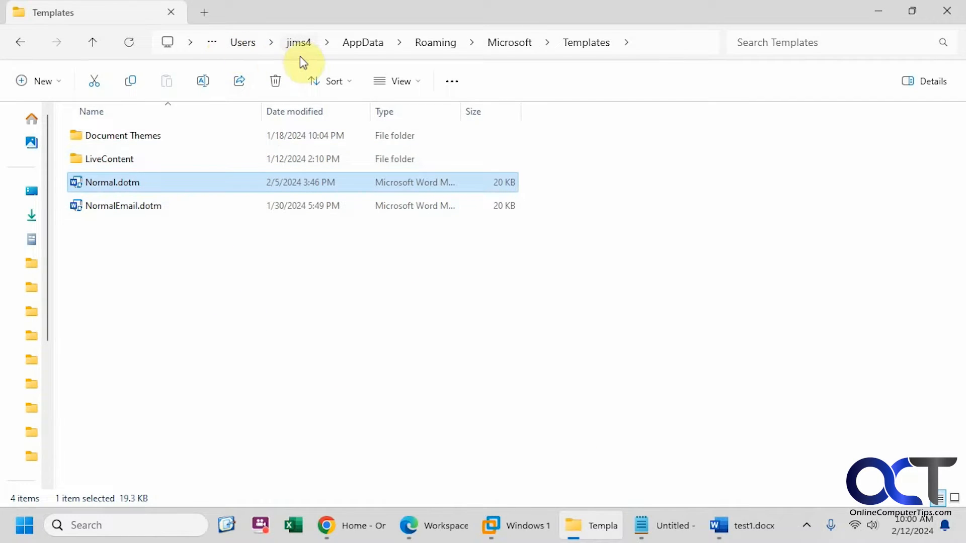
mouse_move(537, 54)
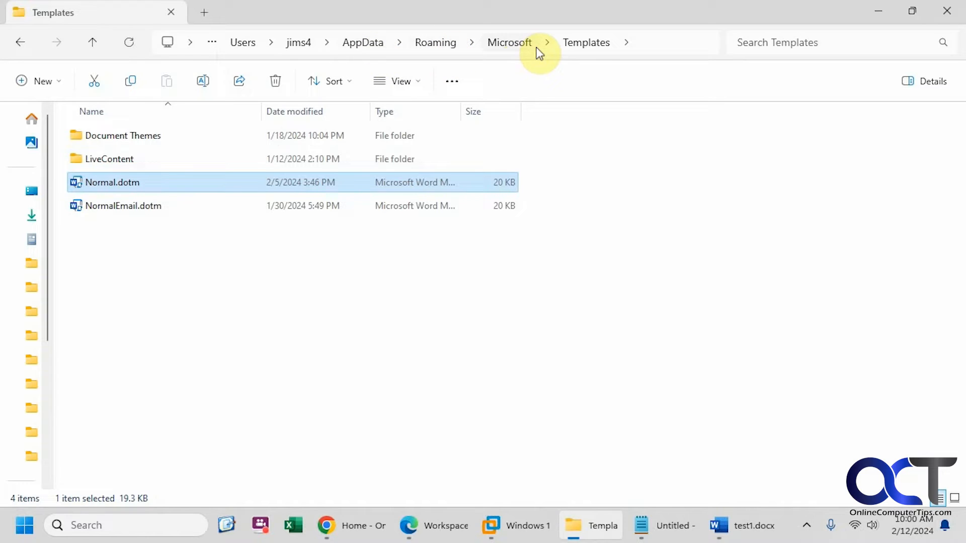
mouse_move(613, 128)
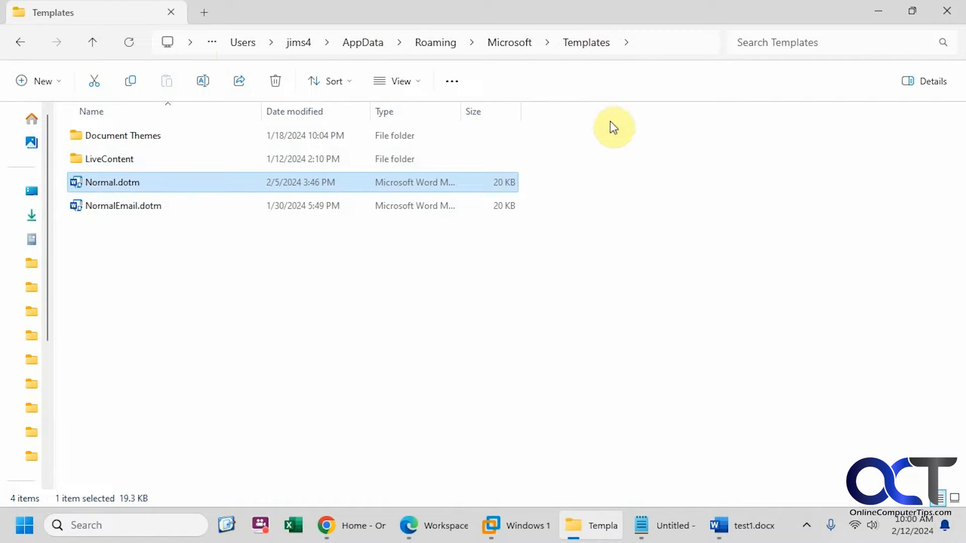
mouse_move(517, 114)
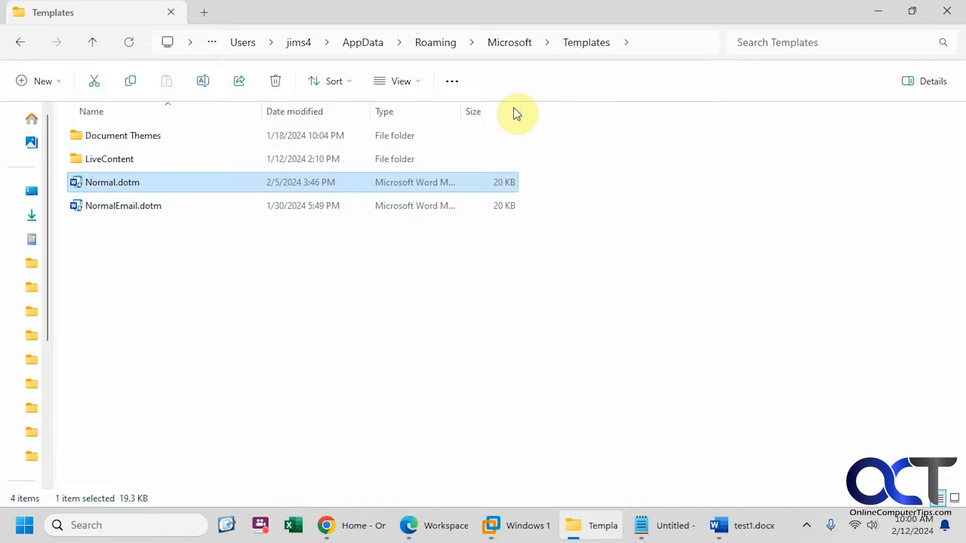
left_click(452, 80)
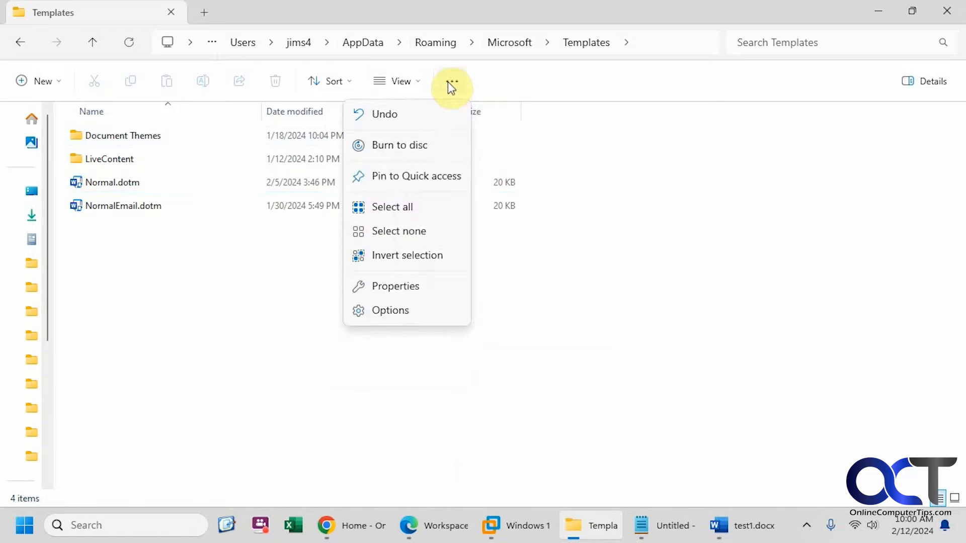
left_click(390, 310)
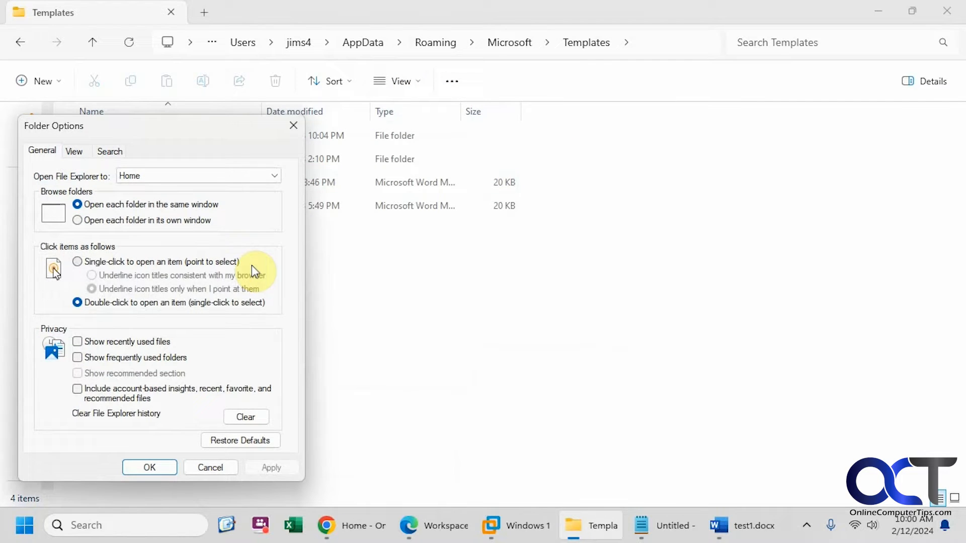
left_click(74, 151)
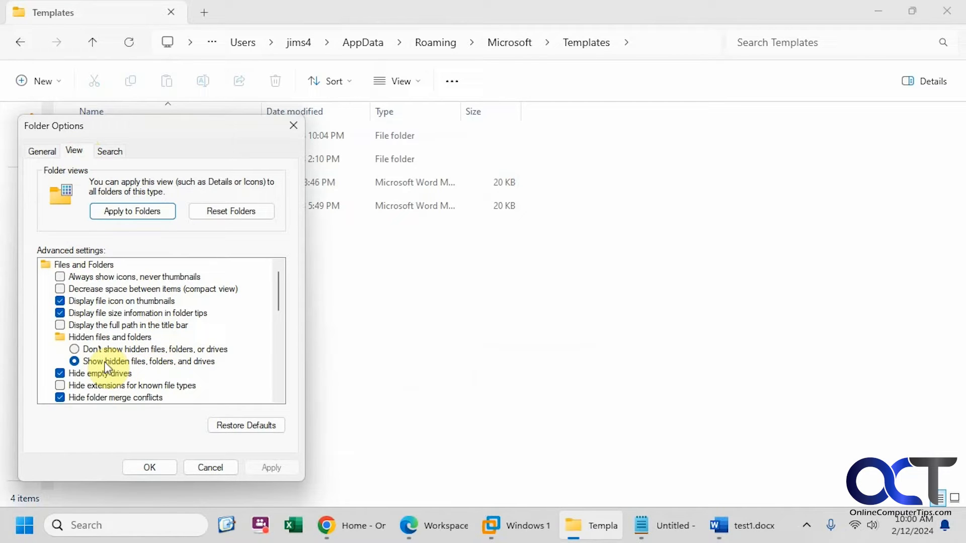
mouse_move(191, 344)
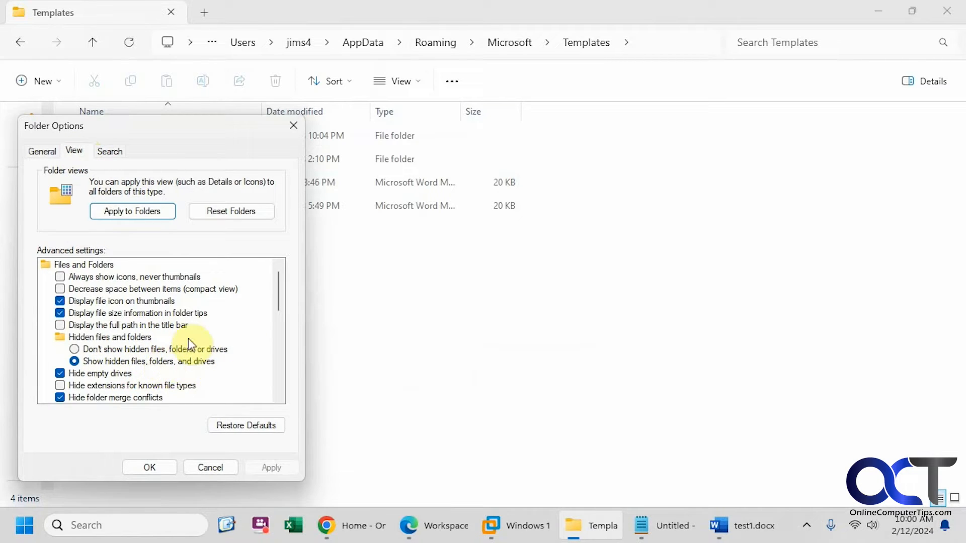
left_click(149, 468)
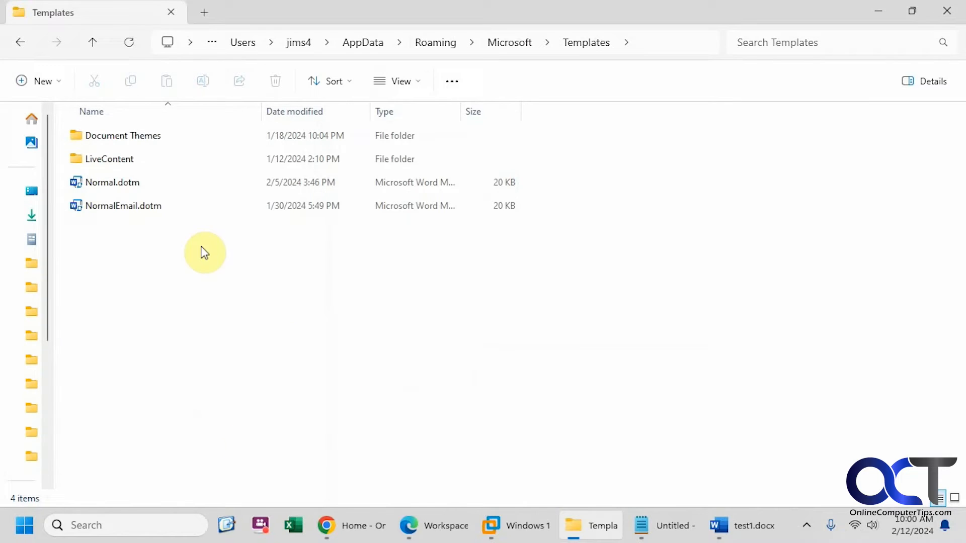
mouse_move(122, 186)
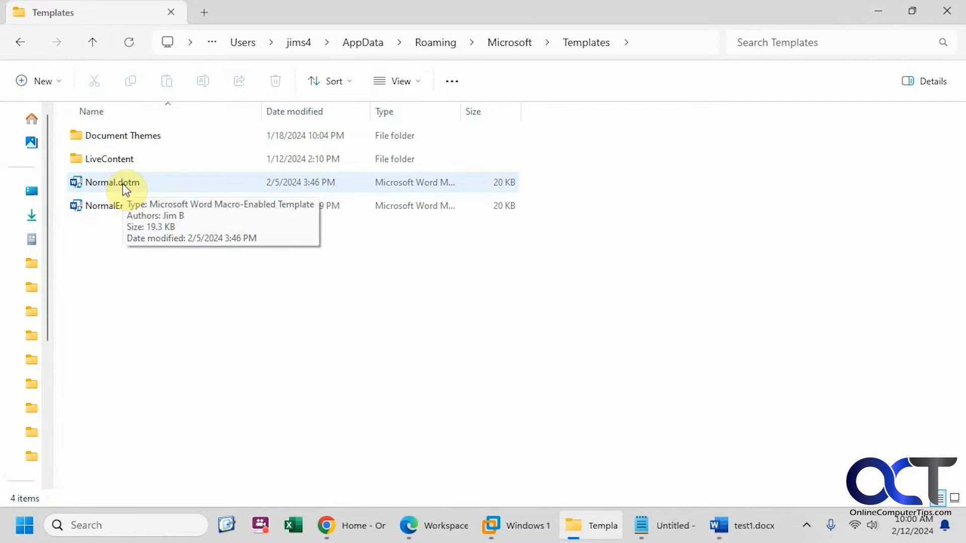
Start a document from Normal.dotm and Convert it to the newest format via File > Info
left_click(110, 182)
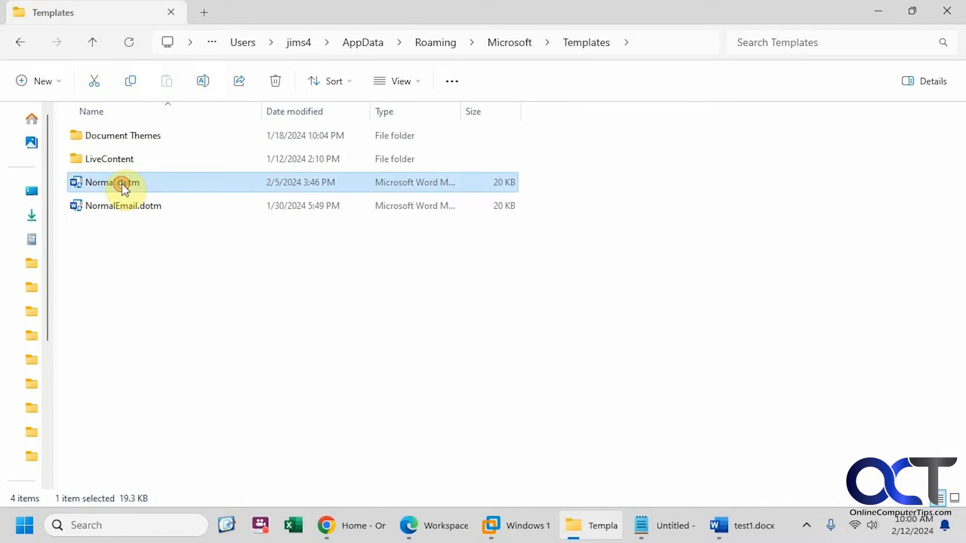
double_click(110, 182)
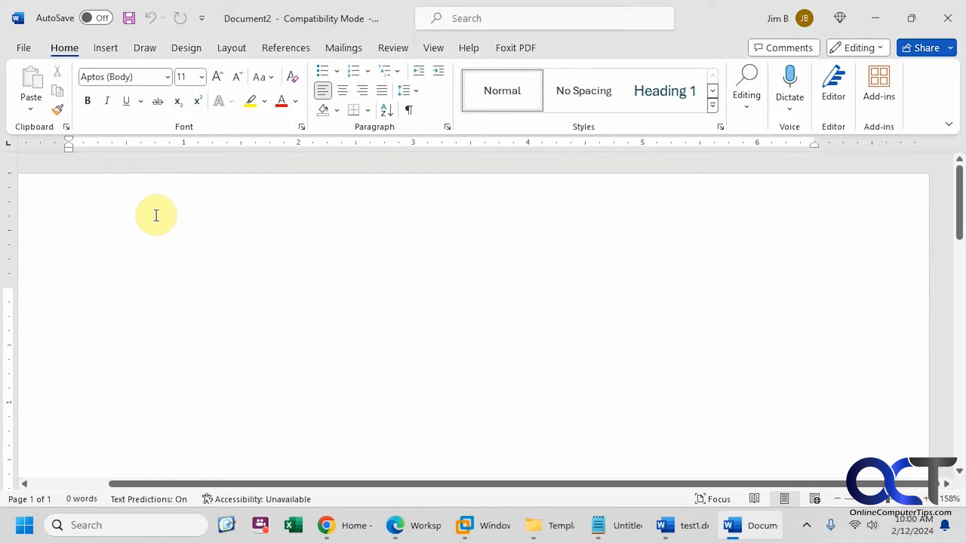
left_click(23, 47)
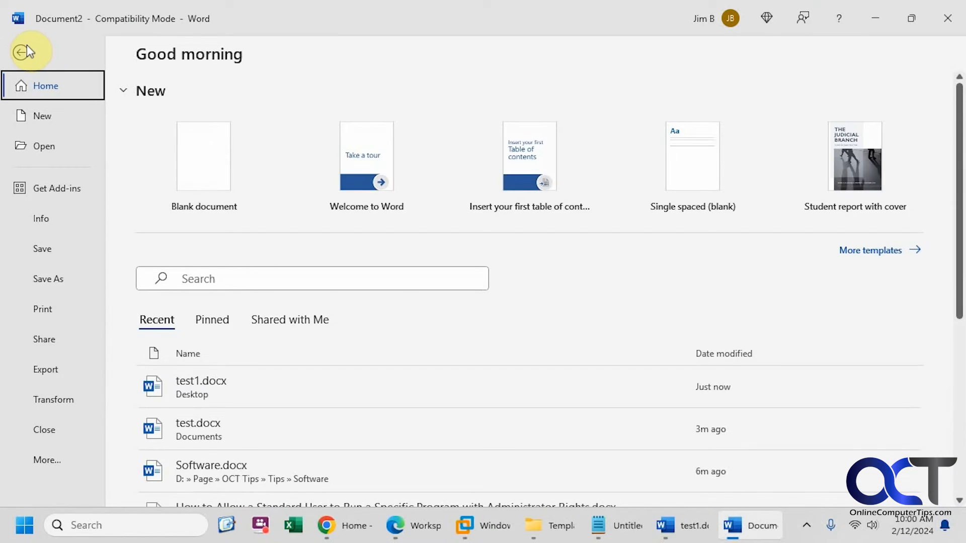
left_click(40, 218)
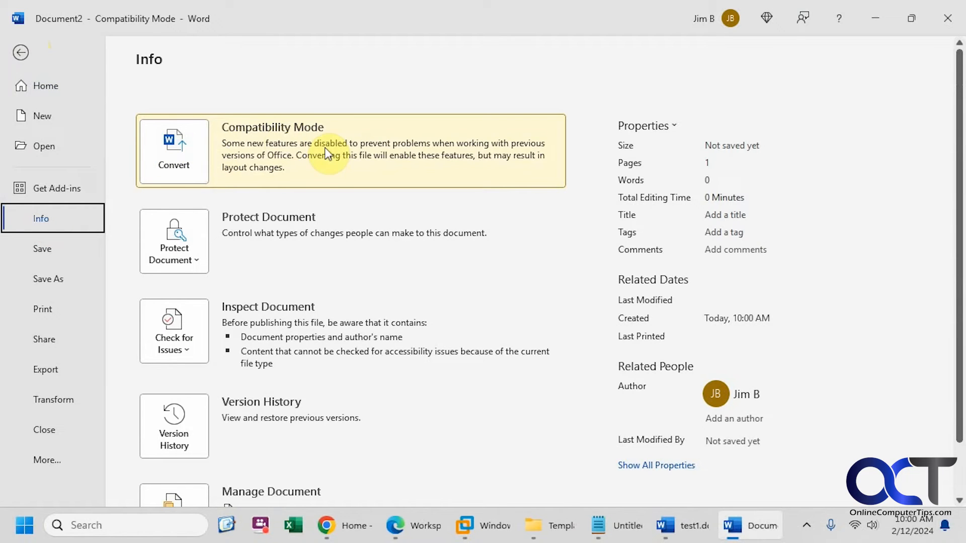
left_click(20, 53)
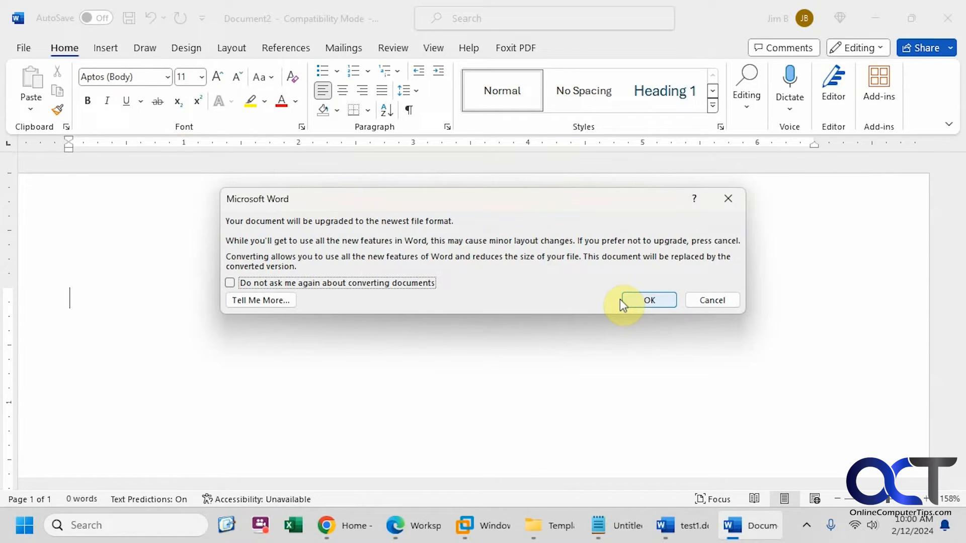
left_click(648, 300)
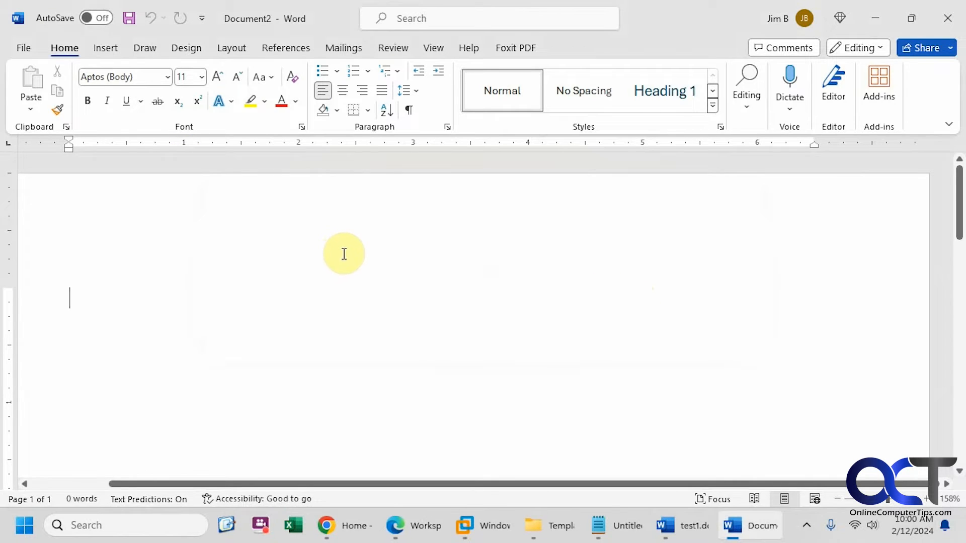
mouse_move(621, 451)
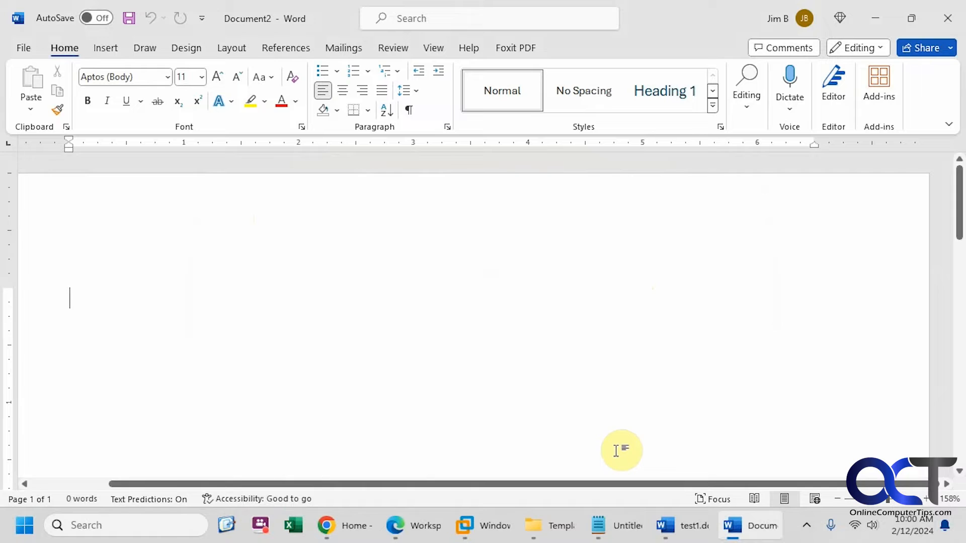
mouse_move(301, 276)
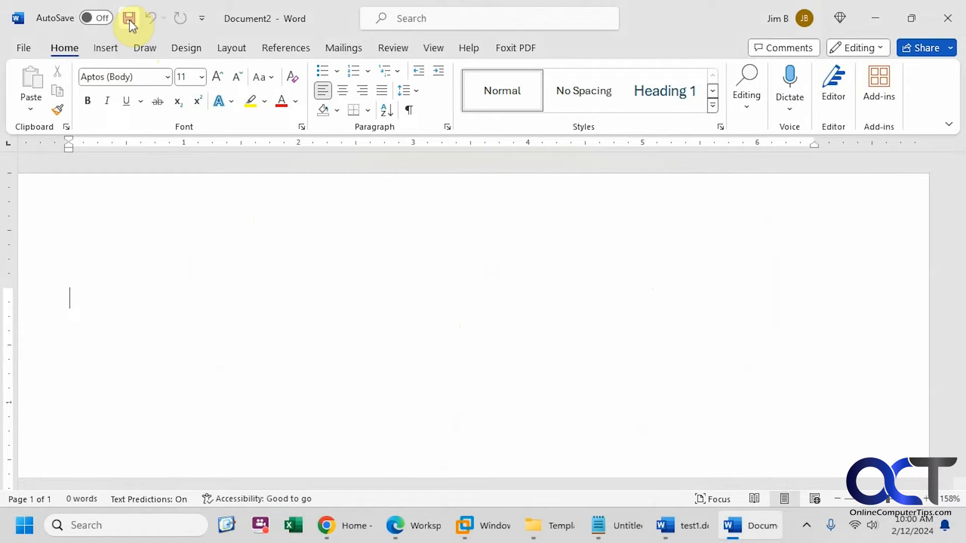
Save the blank document as Word Macro-Enabled Template Normal1.dotm after the Normal.dotm name clash
left_click(130, 17)
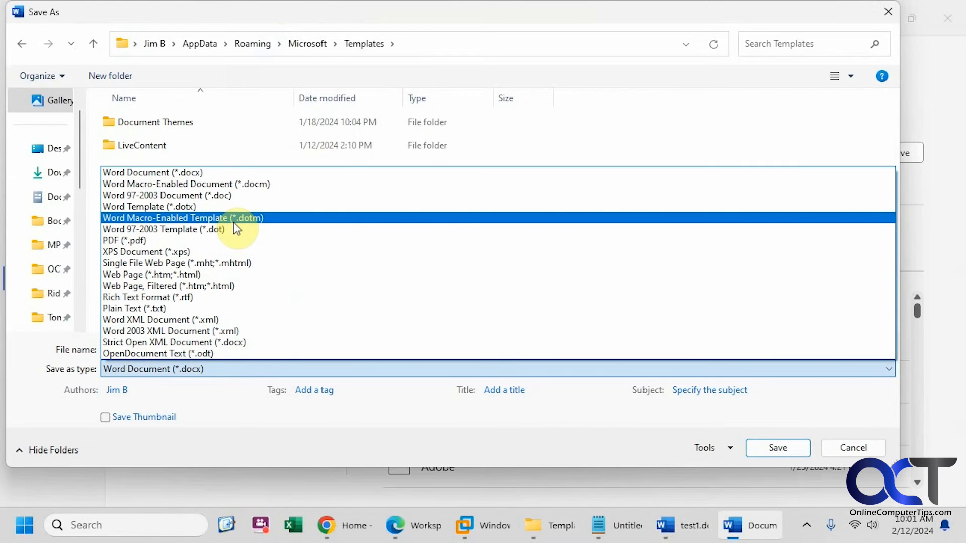
mouse_move(232, 220)
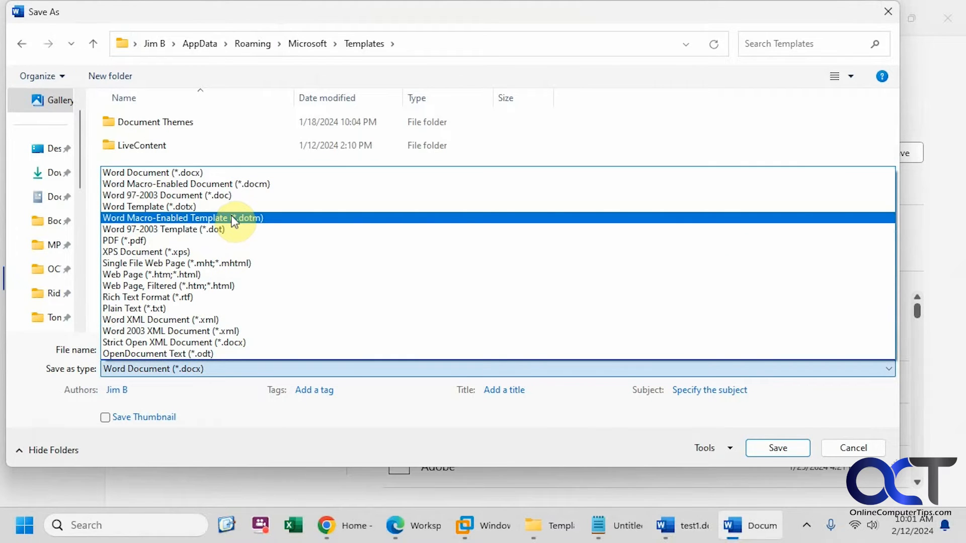
left_click(183, 218)
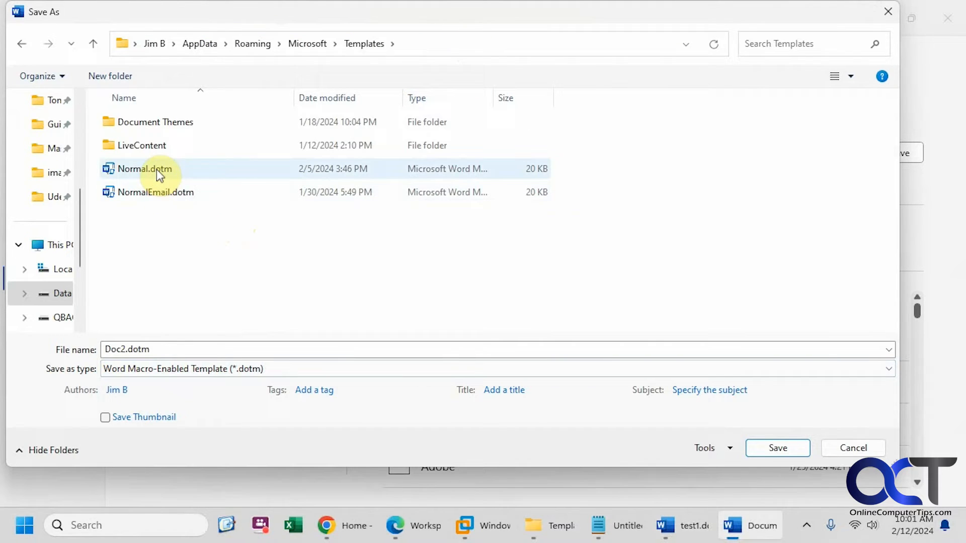
left_click(776, 448)
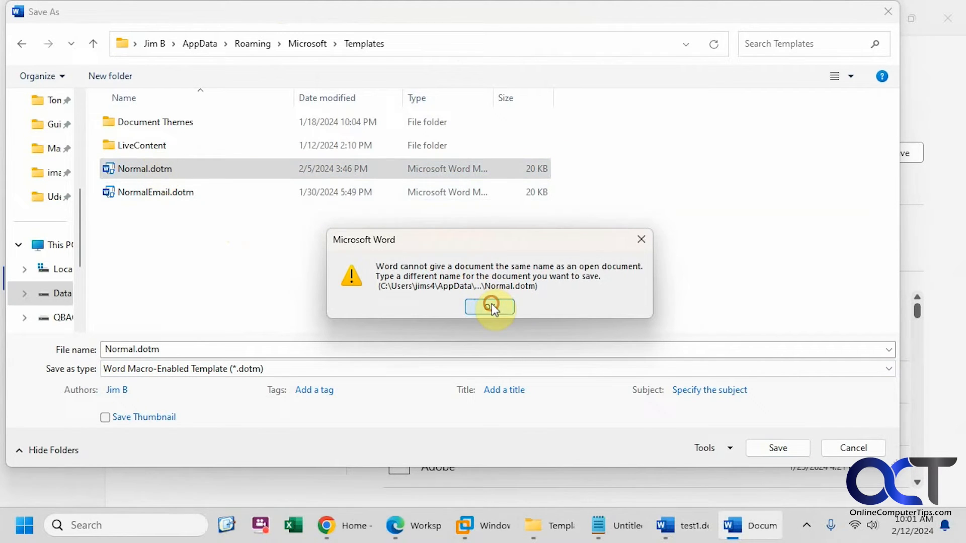
left_click(490, 307)
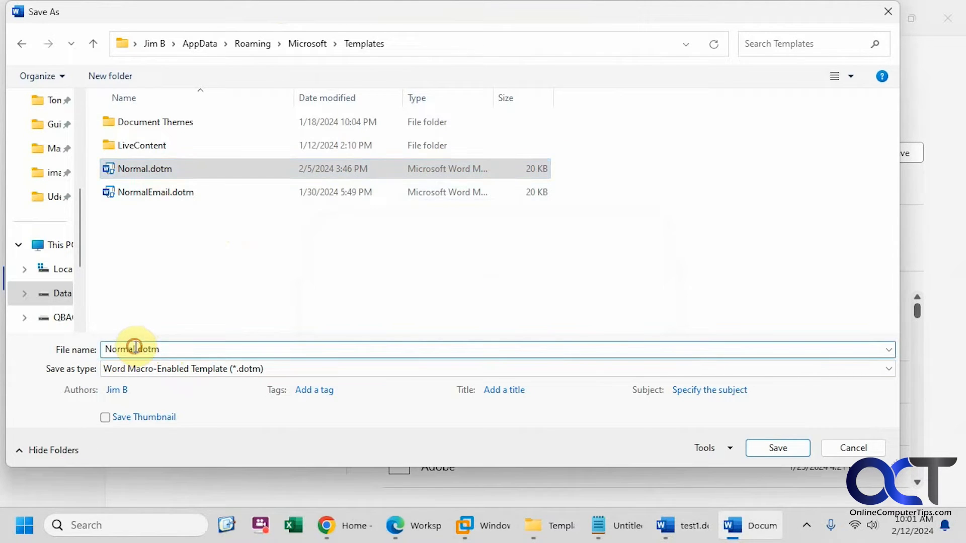
type("1")
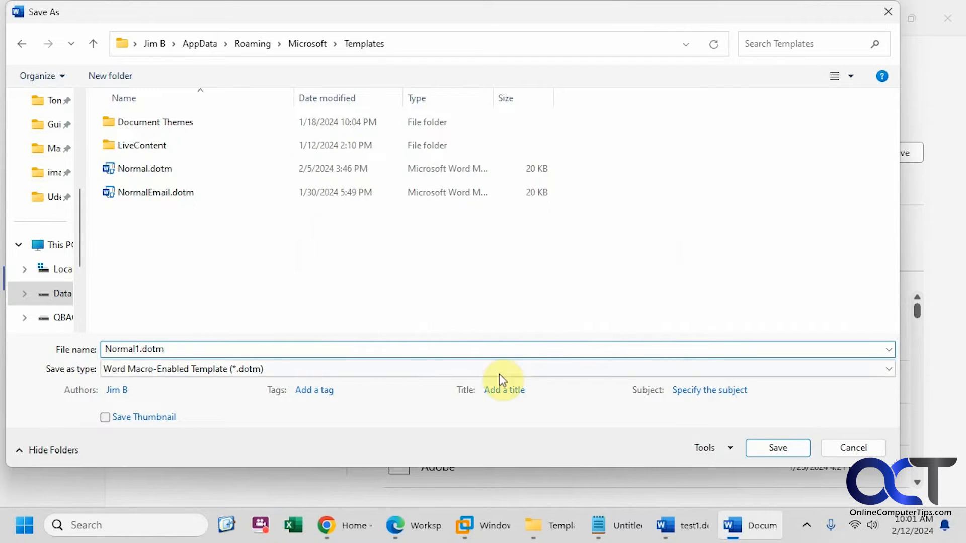
left_click(777, 448)
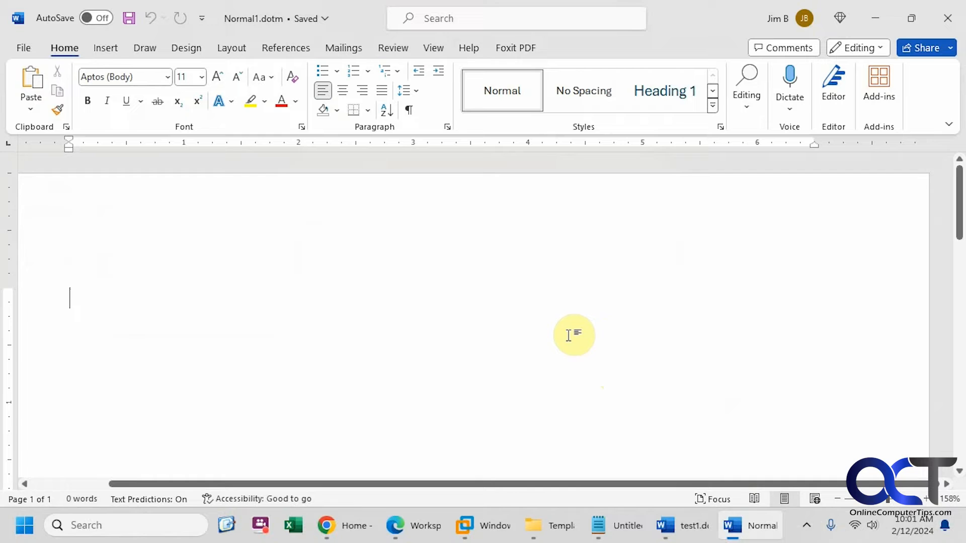
Delete the old Normal.dotm and rename Normal1.dotm to Normal.dotm in Templates
left_click(556, 525)
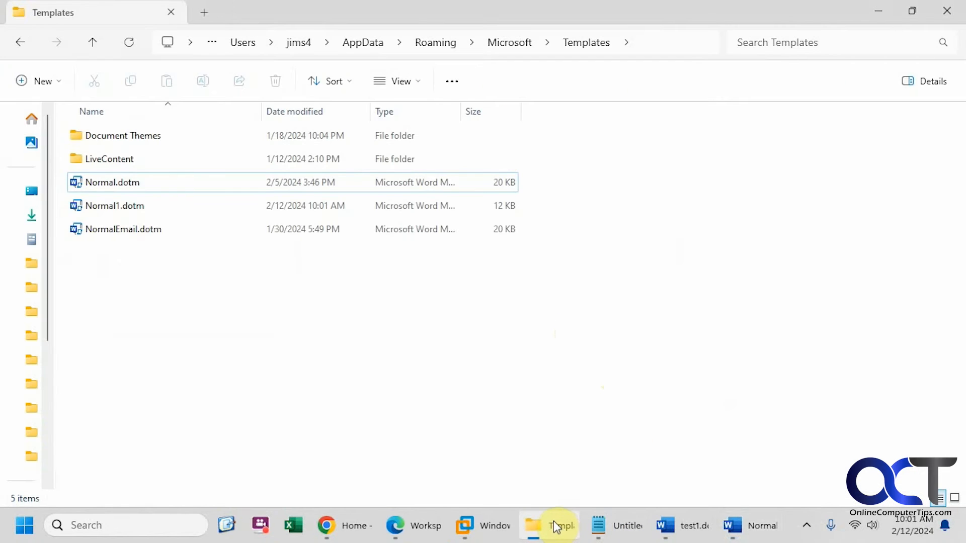
mouse_move(749, 525)
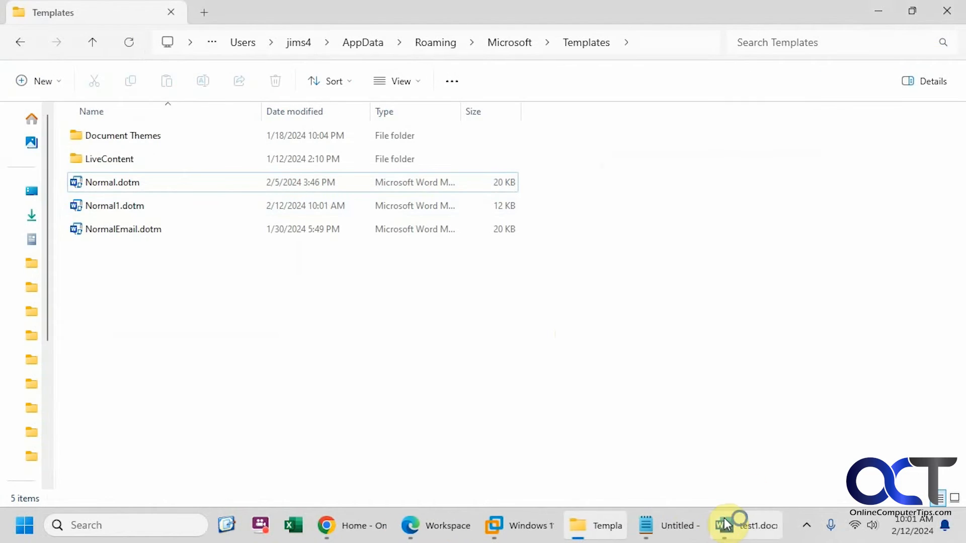
left_click(114, 205)
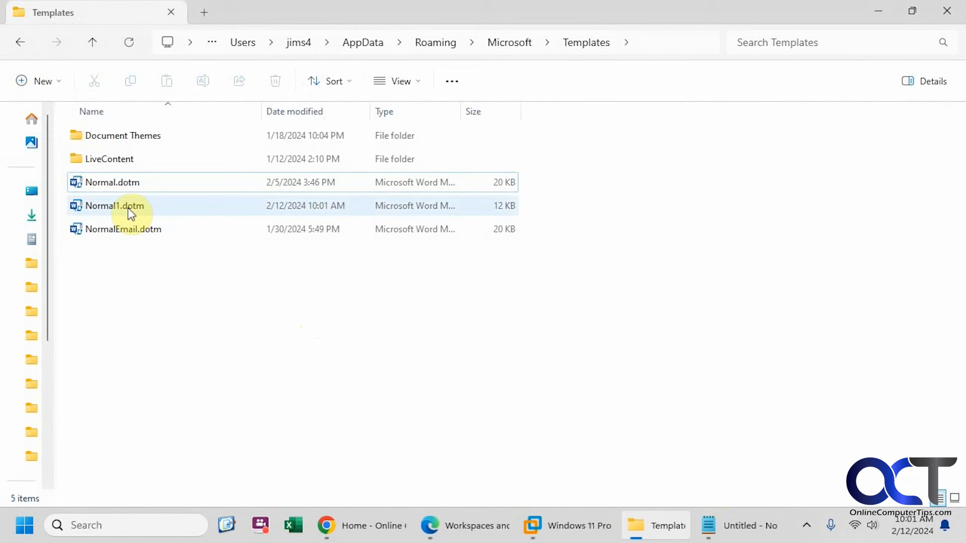
left_click(112, 182)
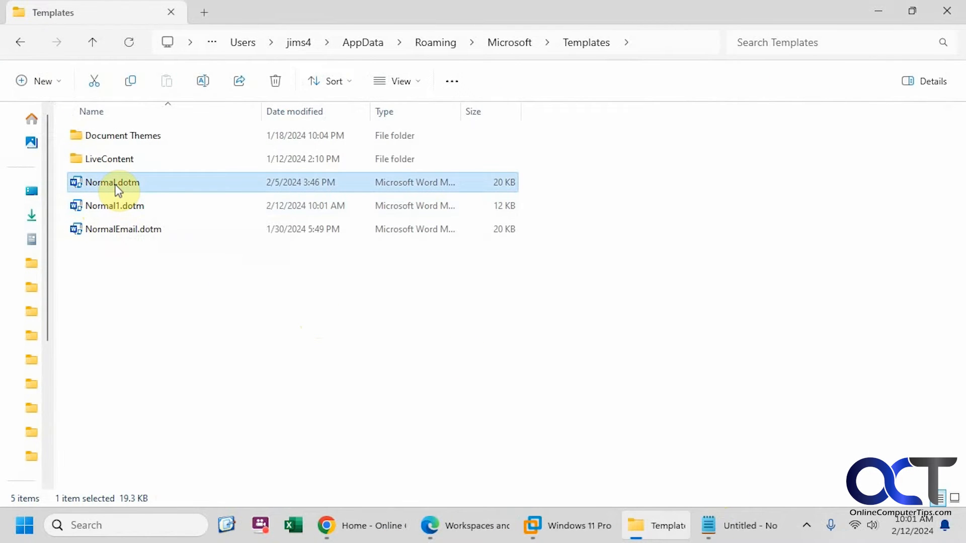
mouse_move(157, 215)
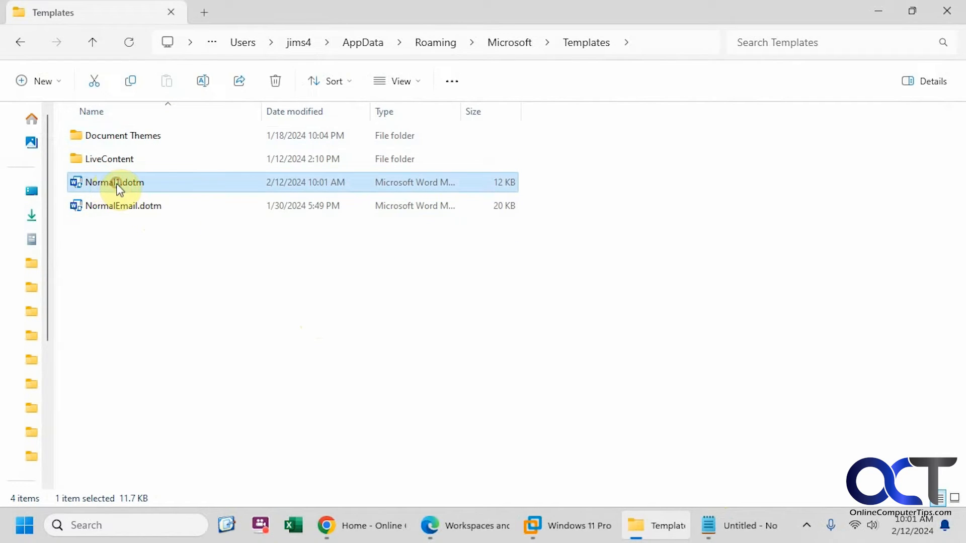
left_click(114, 182)
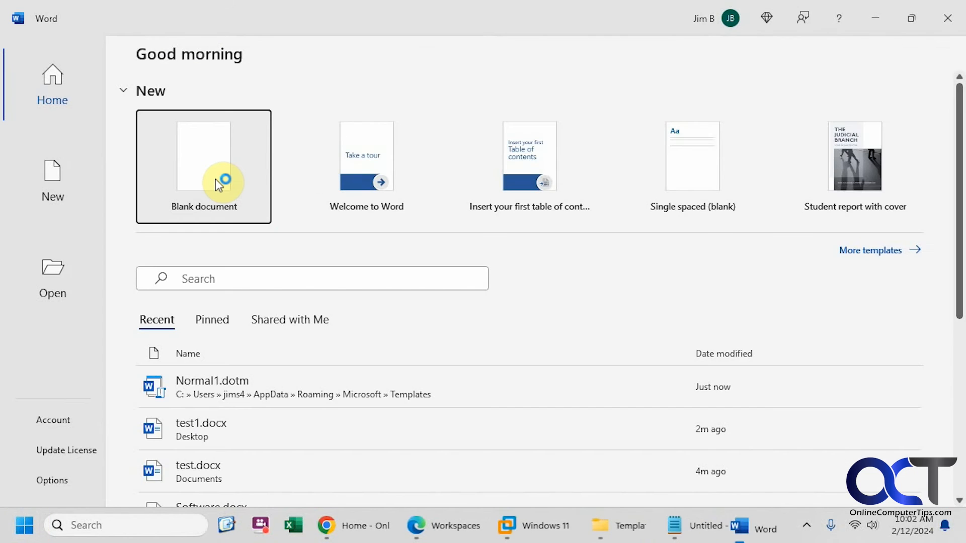
Create a new blank document containing 'test' and begin Save As
left_click(203, 167)
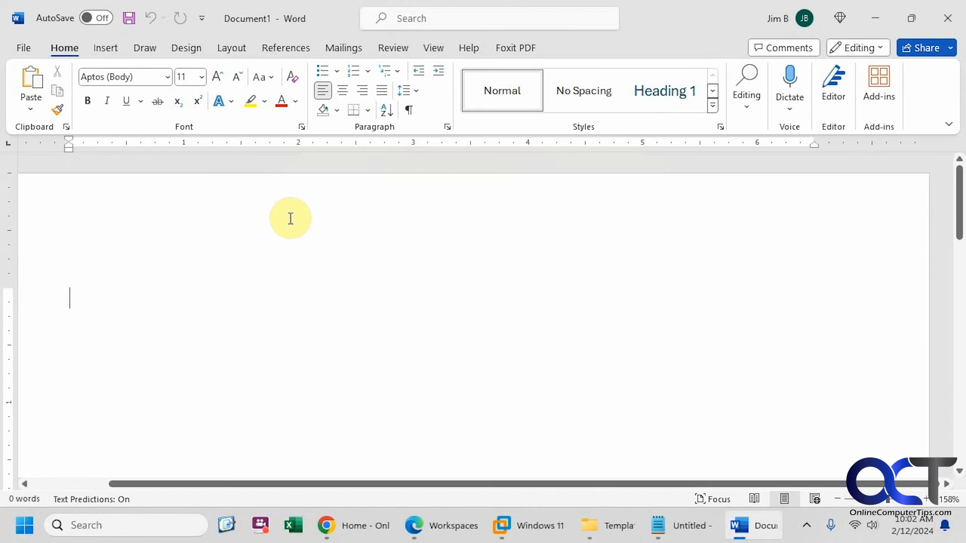
type("test")
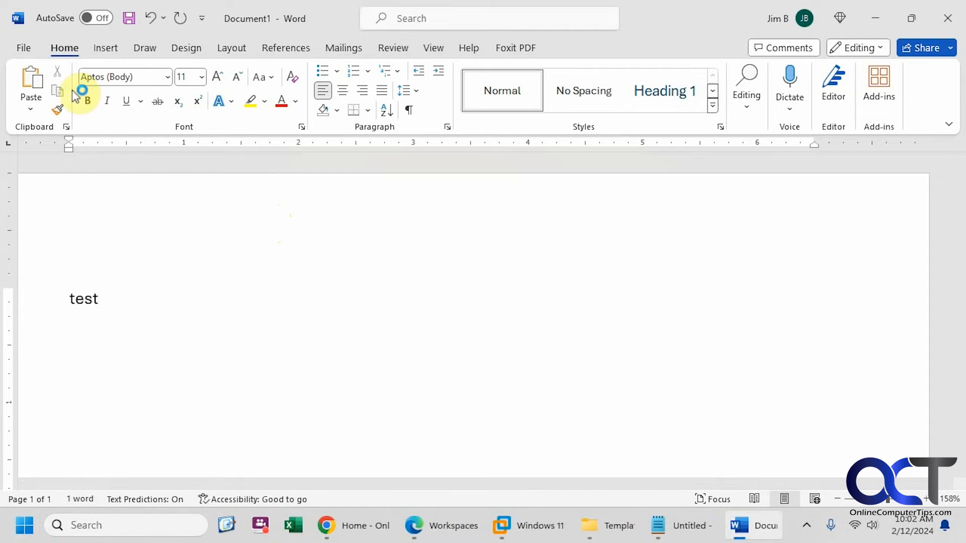
left_click(23, 47)
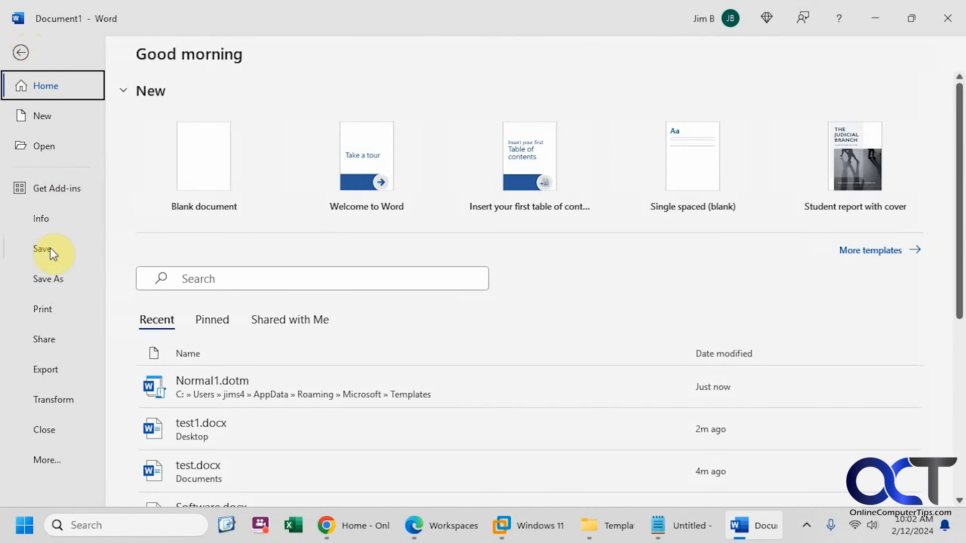
left_click(48, 279)
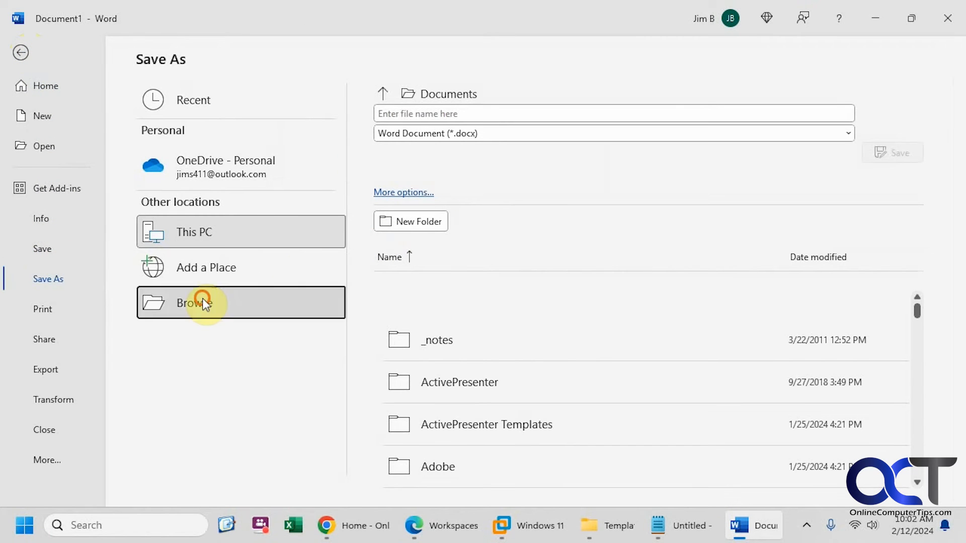
Save it to the Desktop as test2.docx instead of overwriting test1.docx
left_click(194, 302)
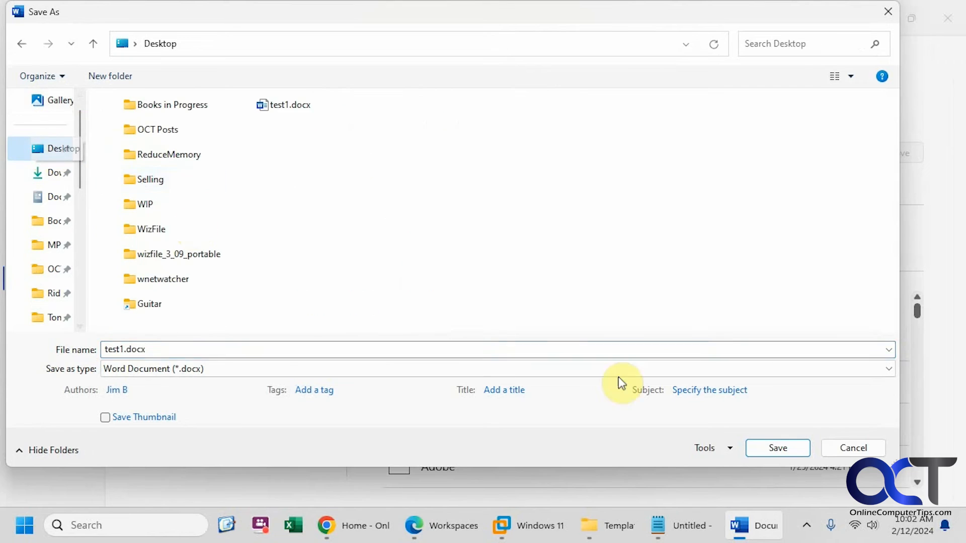
left_click(777, 448)
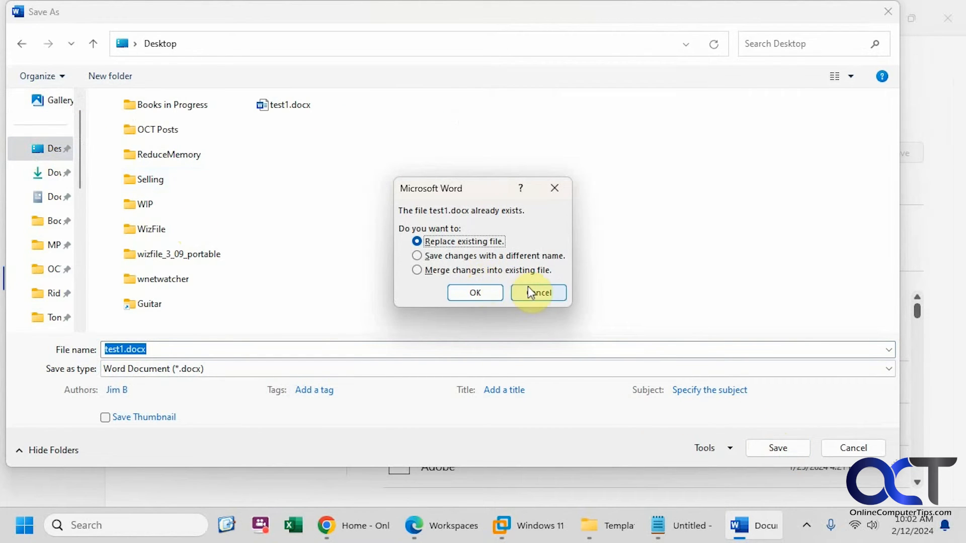
left_click(537, 292)
type("2")
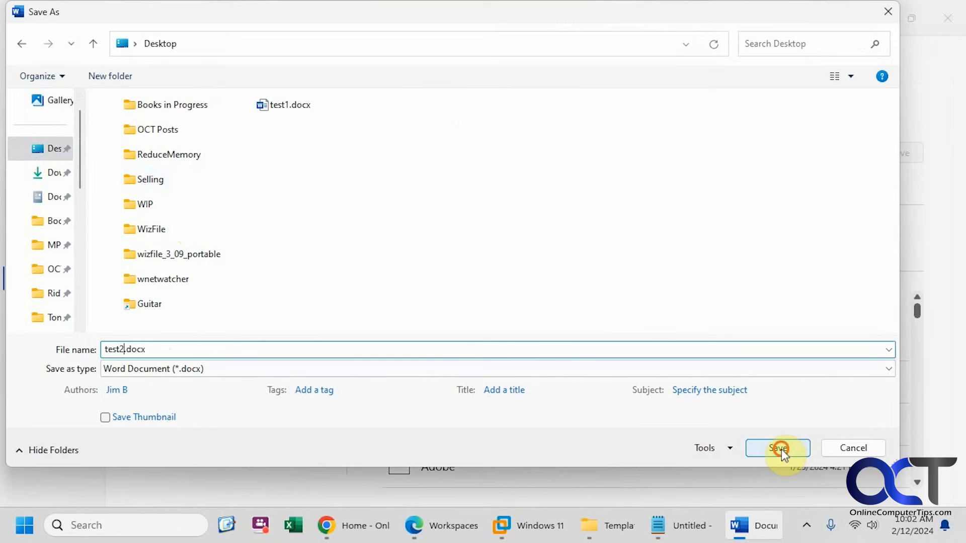
left_click(778, 448)
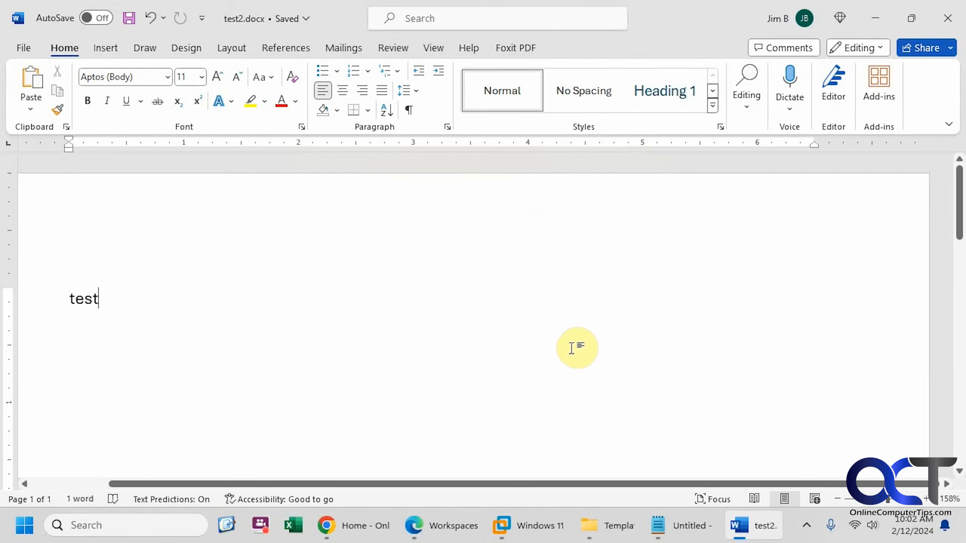
mouse_move(525, 333)
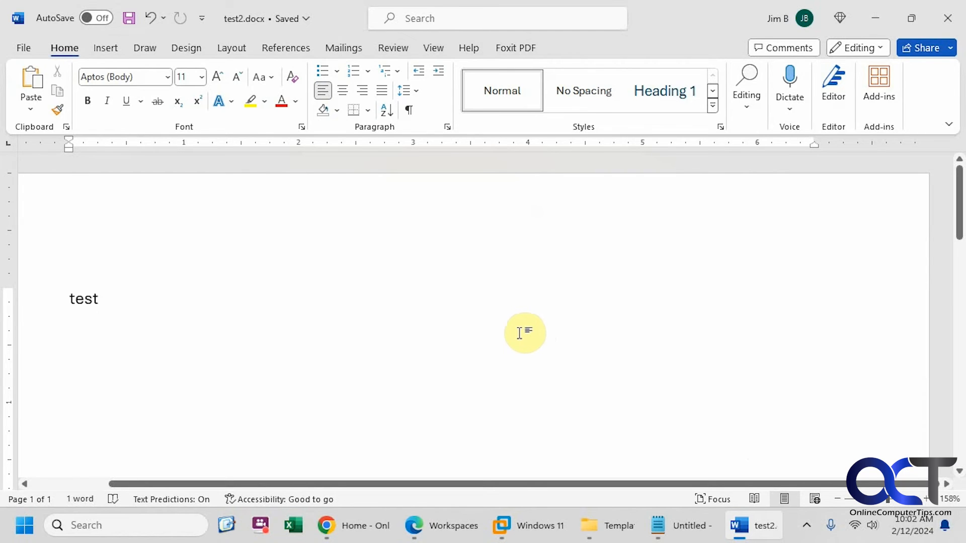
Check the new document's Info shows no Compatibility Mode, then return to Templates with Normal.dotm
left_click(607, 526)
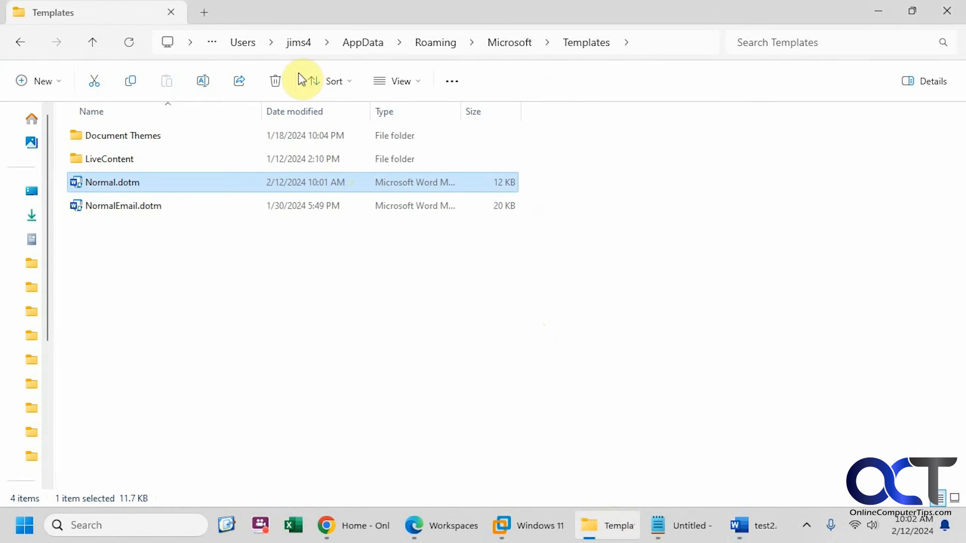
mouse_move(306, 55)
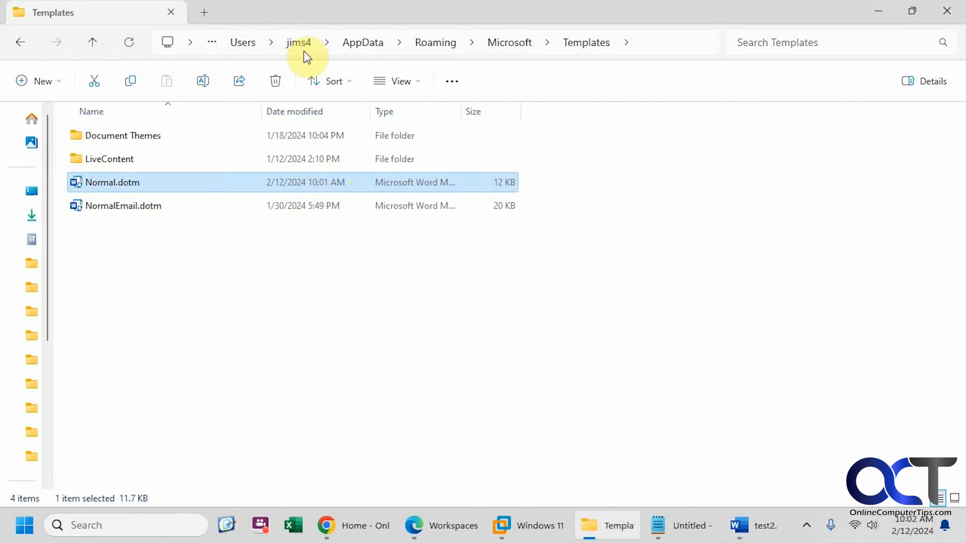
mouse_move(435, 94)
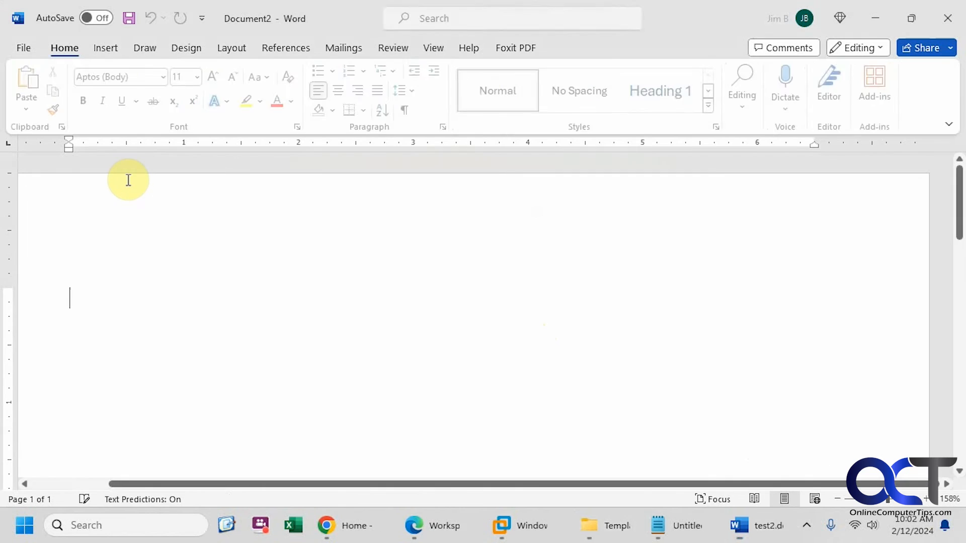
left_click(23, 47)
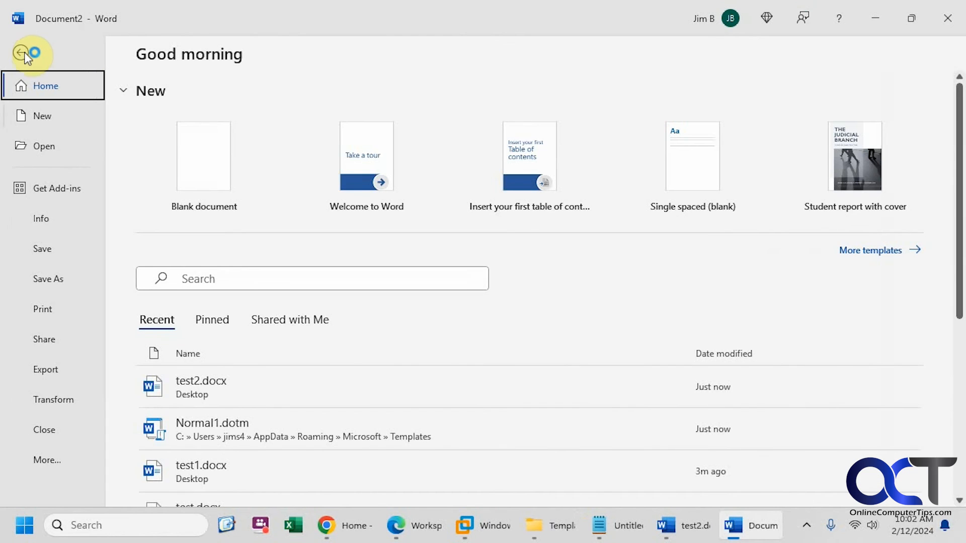
left_click(41, 218)
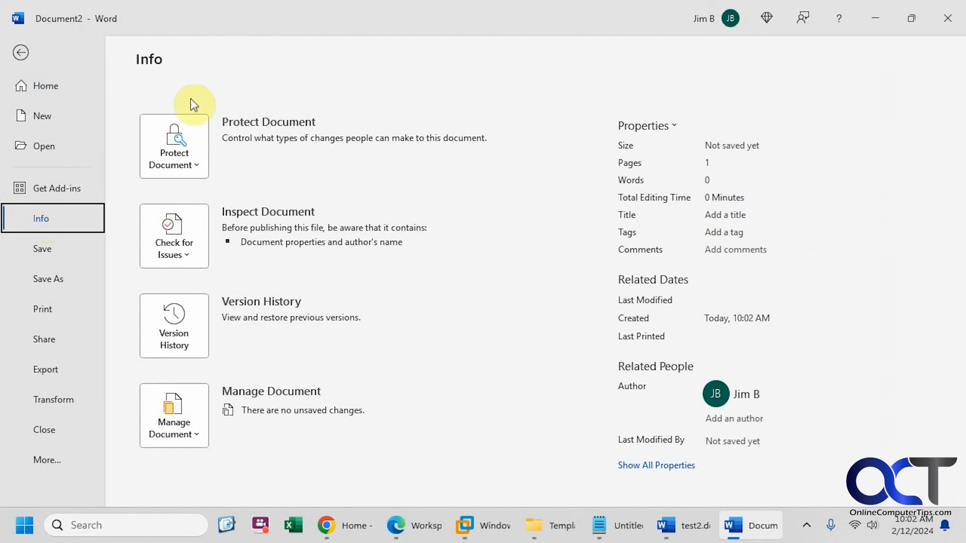
mouse_move(435, 163)
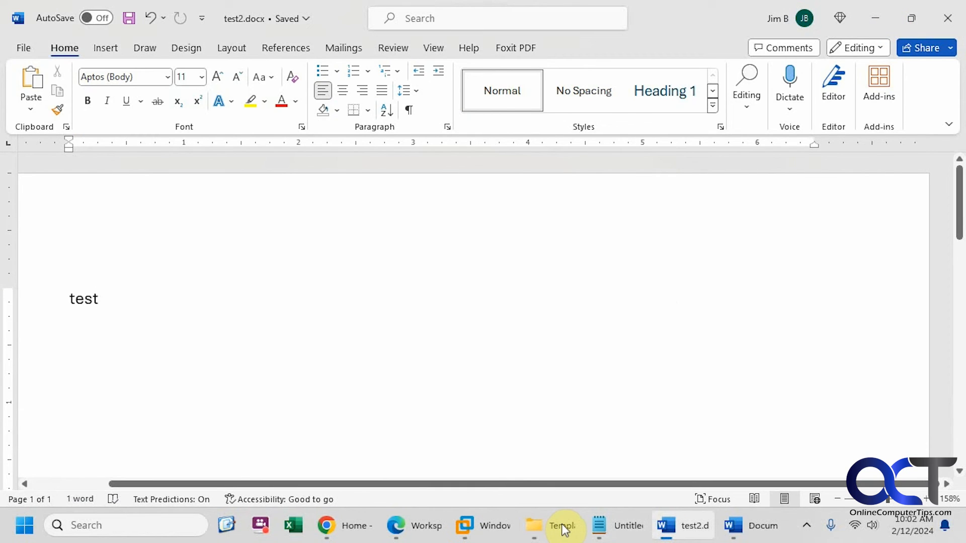
left_click(559, 526)
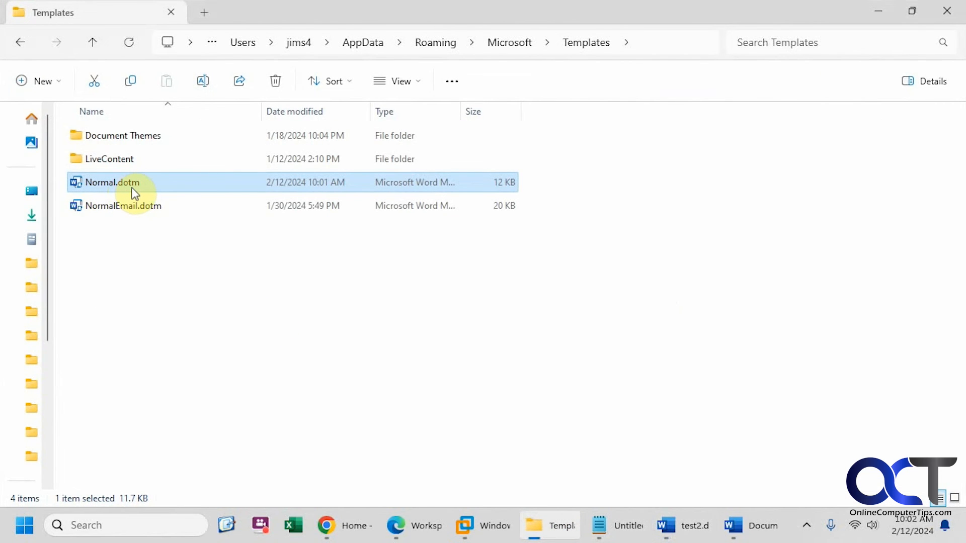
mouse_move(155, 265)
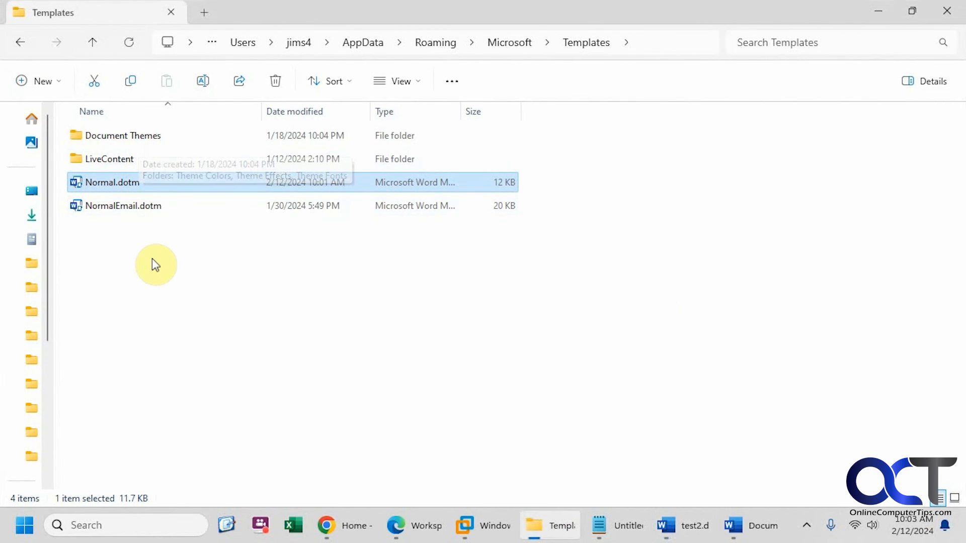
mouse_move(145, 196)
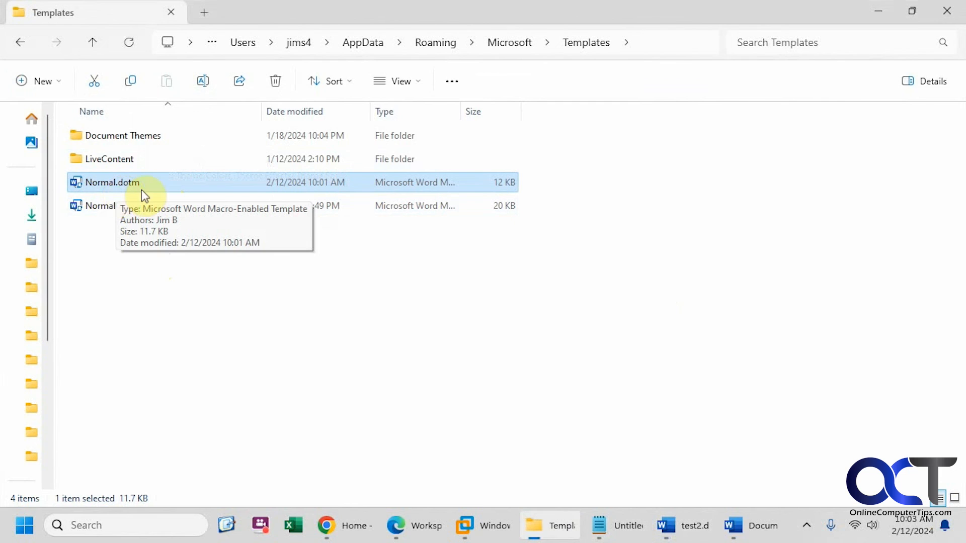
mouse_move(151, 188)
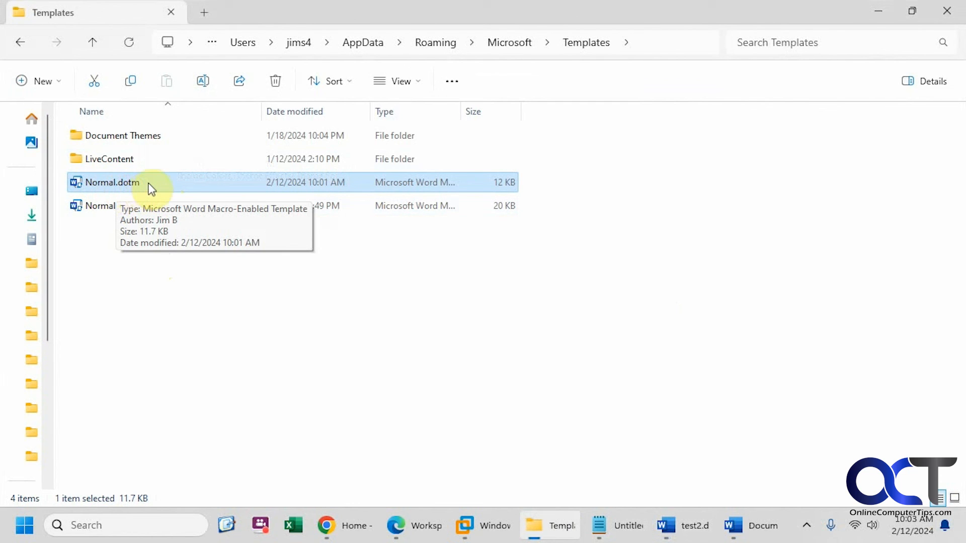
mouse_move(127, 191)
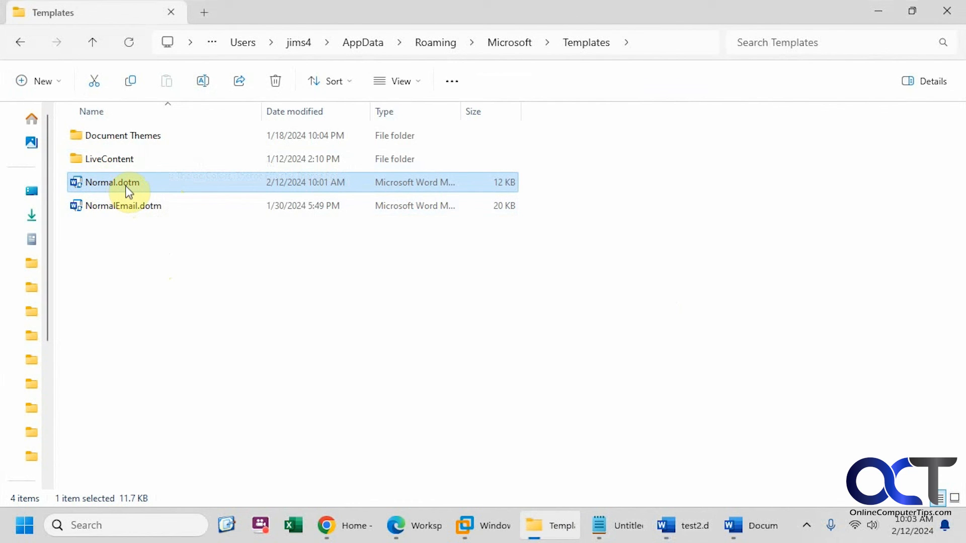
mouse_move(133, 206)
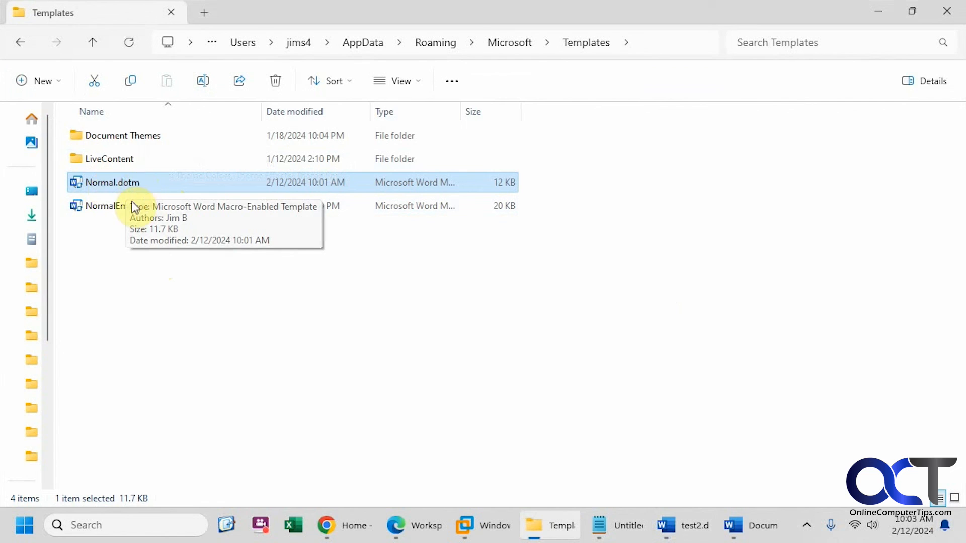
mouse_move(168, 290)
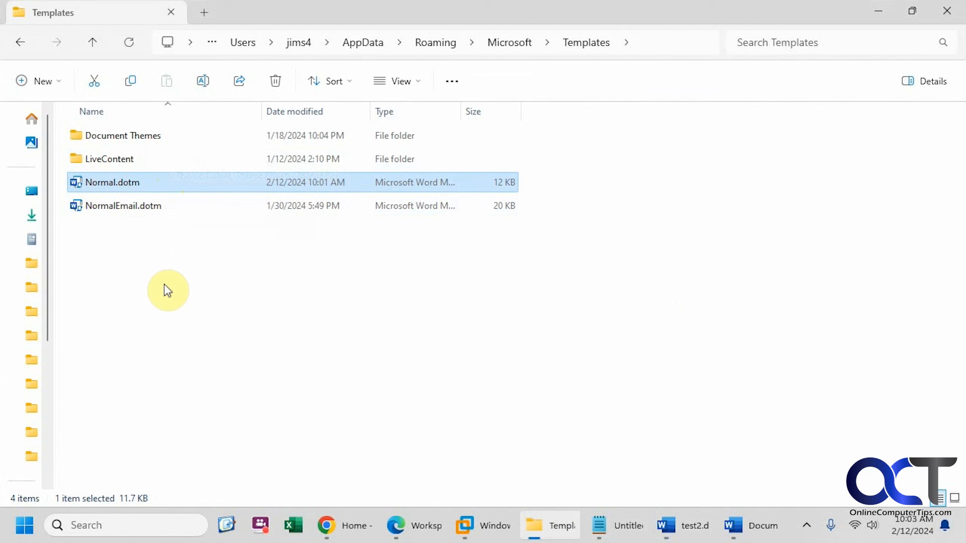